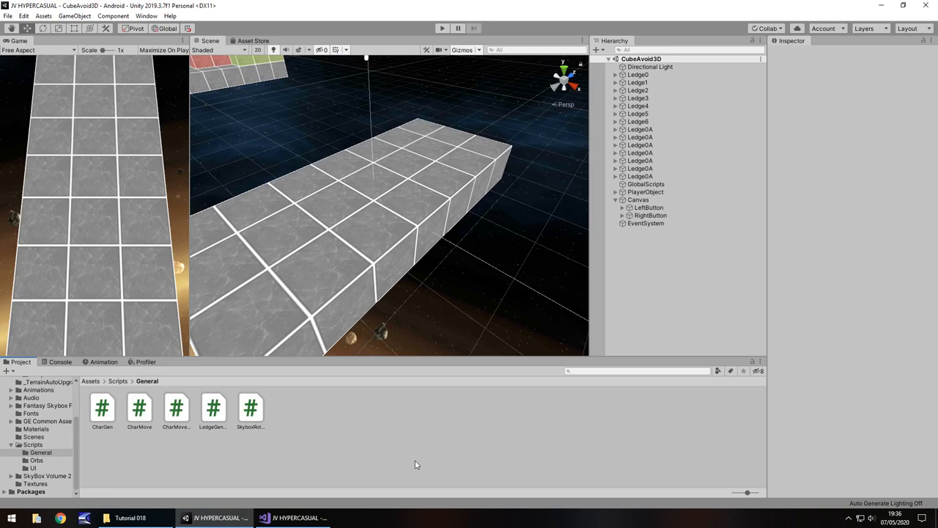
mouse_move(328, 59)
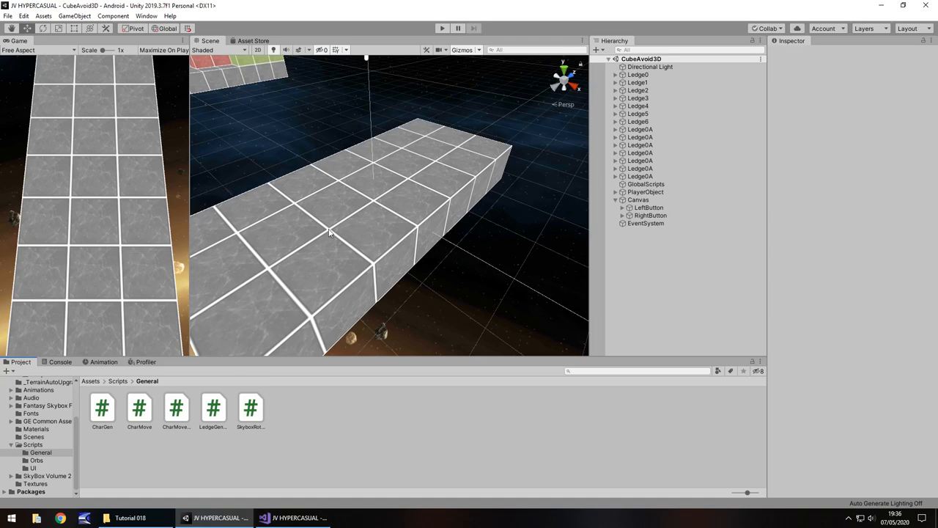
mouse_move(436, 212)
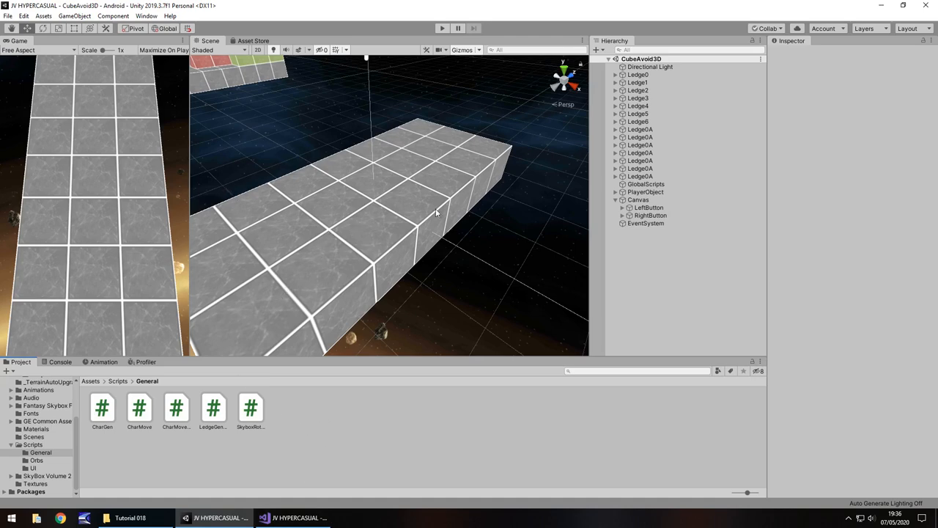
mouse_move(387, 333)
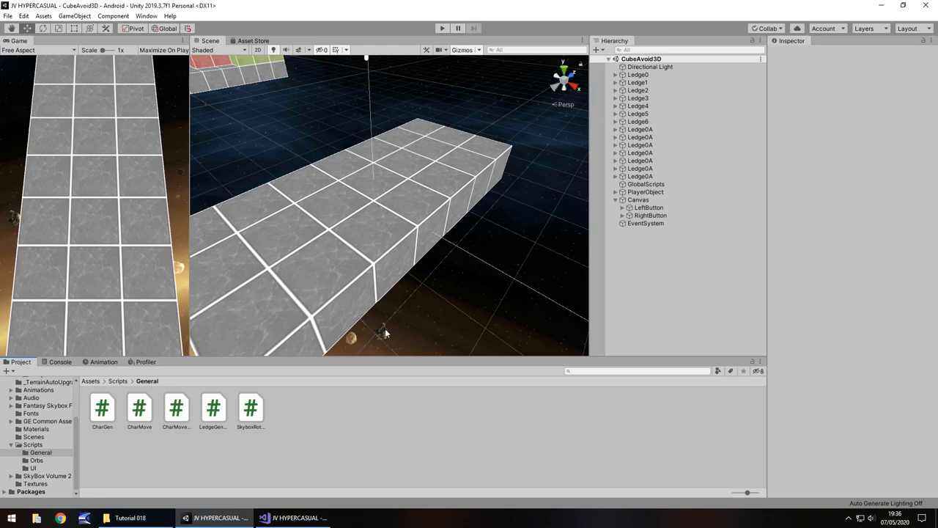
mouse_move(332, 293)
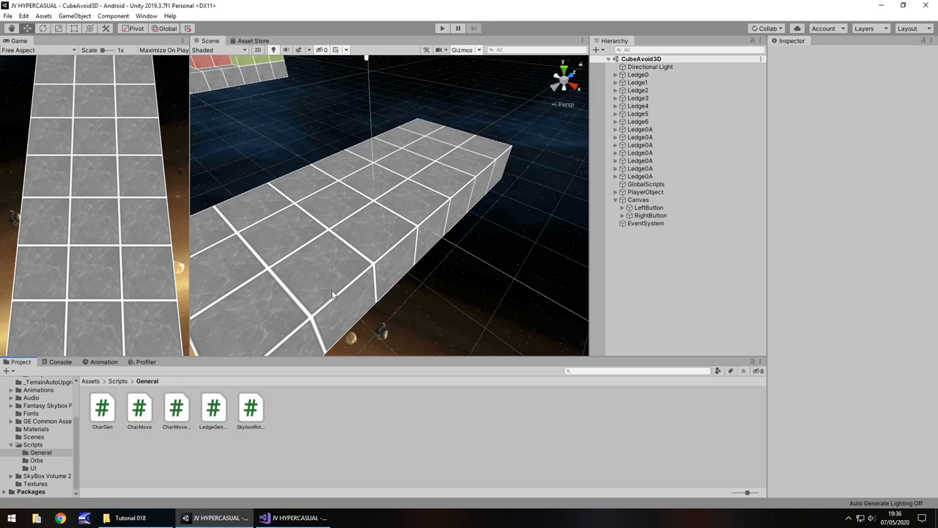
mouse_move(279, 233)
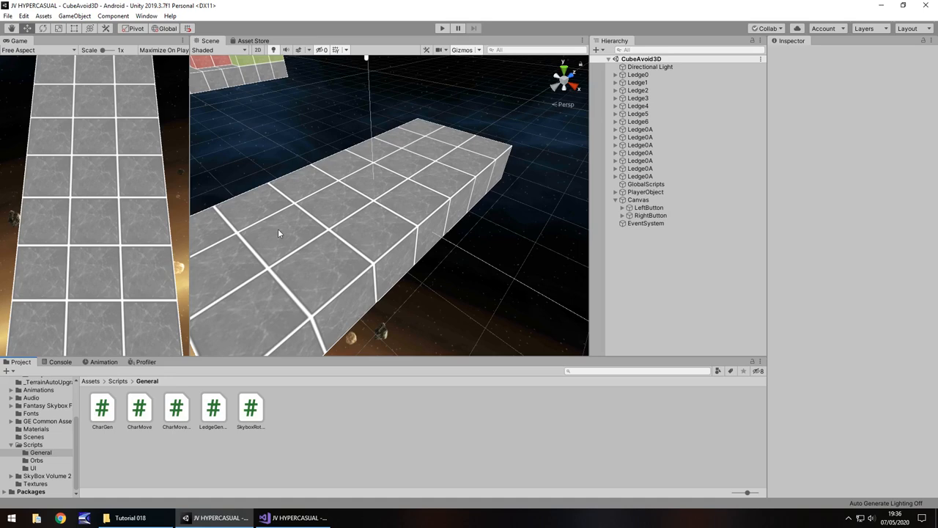
mouse_move(411, 200)
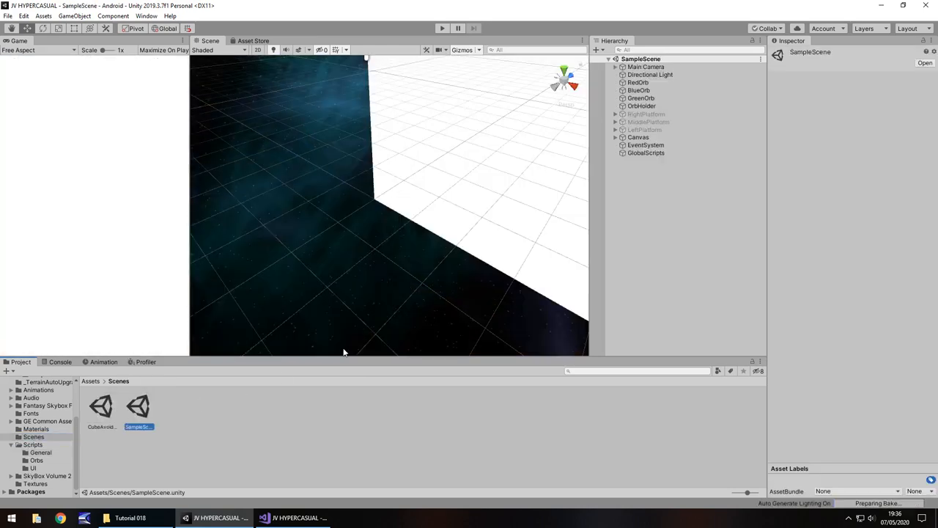
Expand the Canvas and briefly play the orb-catching SampleScene to see its score display
left_click(615, 138)
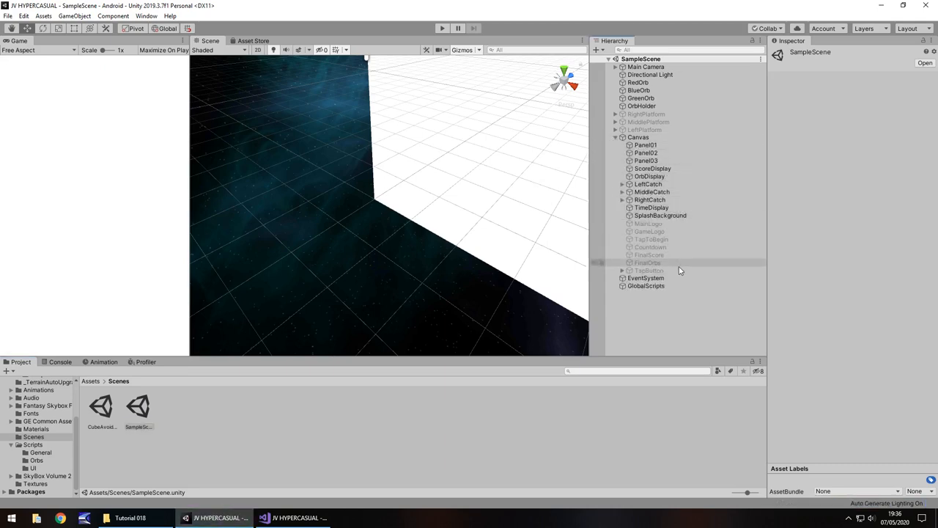
left_click(443, 28)
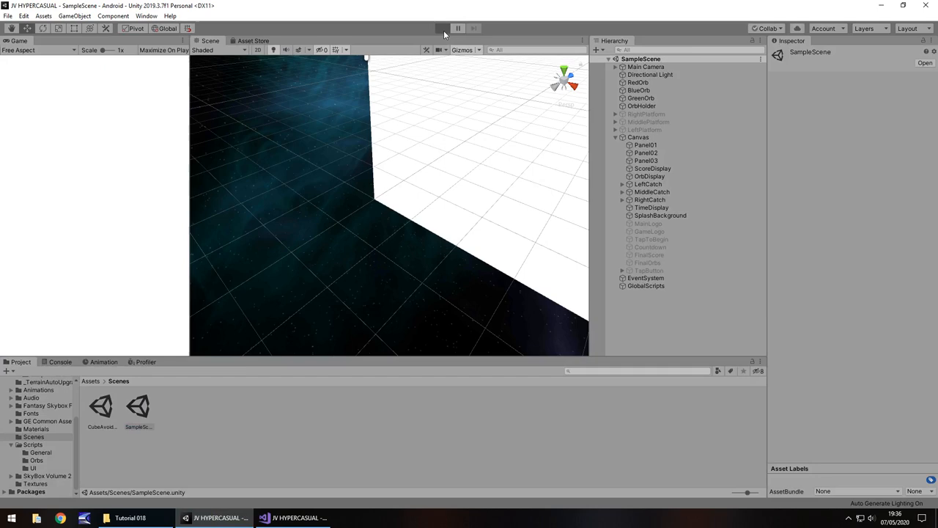
mouse_move(379, 246)
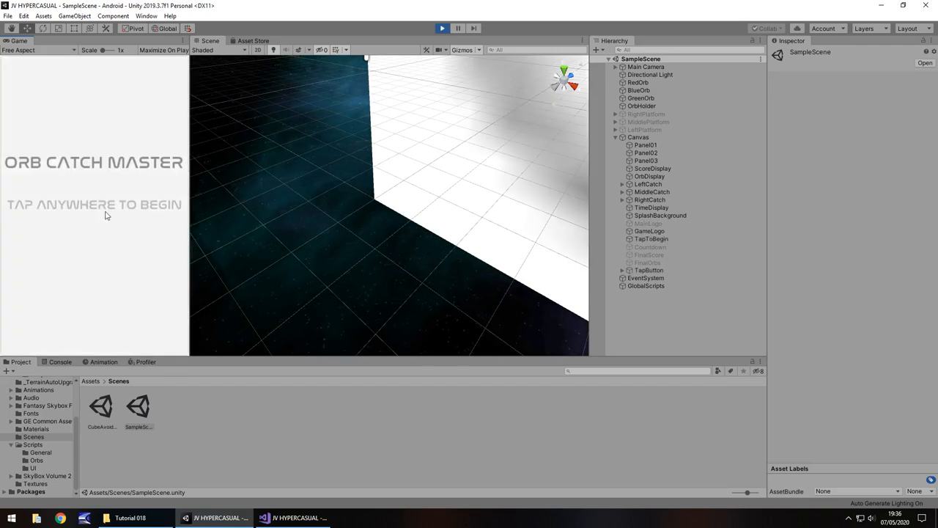
left_click(106, 214)
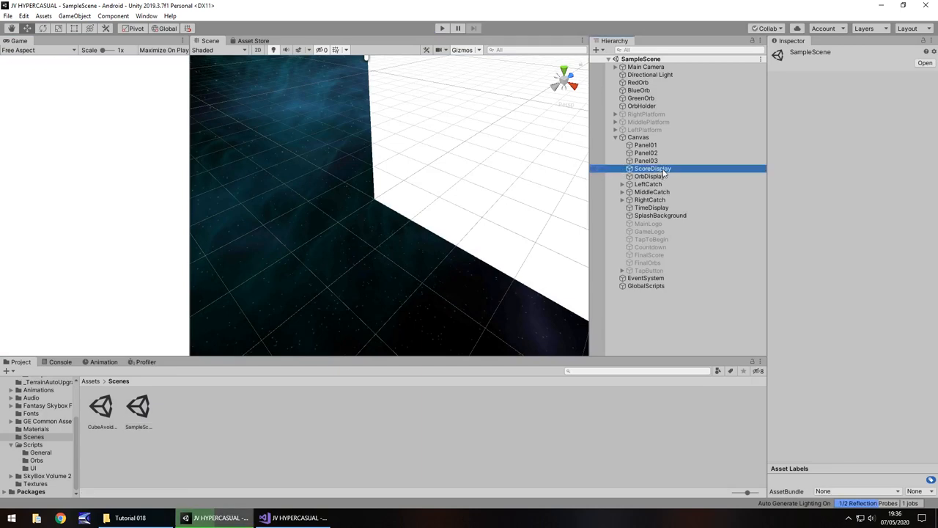
Select the ScoreDisplay text and its Panel02 backing, copy them, and switch toward CubeAvoid3D
left_click(652, 168)
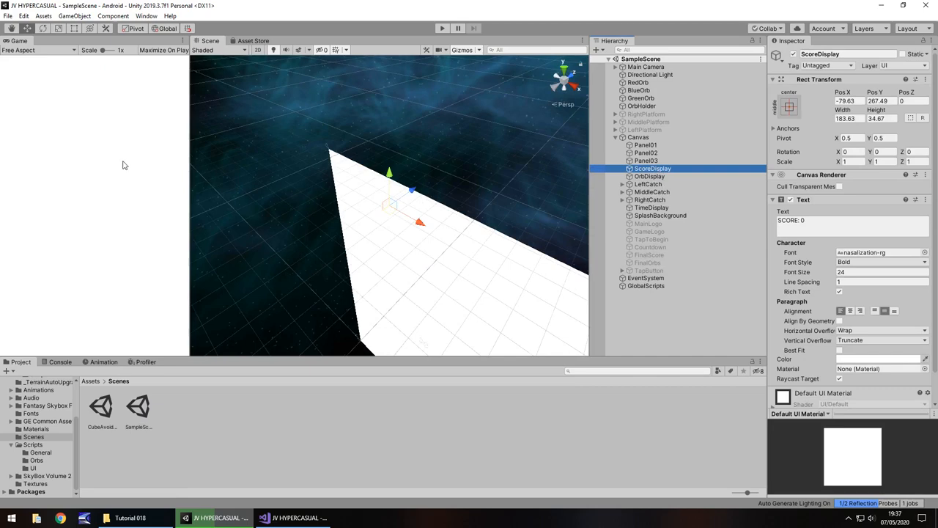
left_click(660, 214)
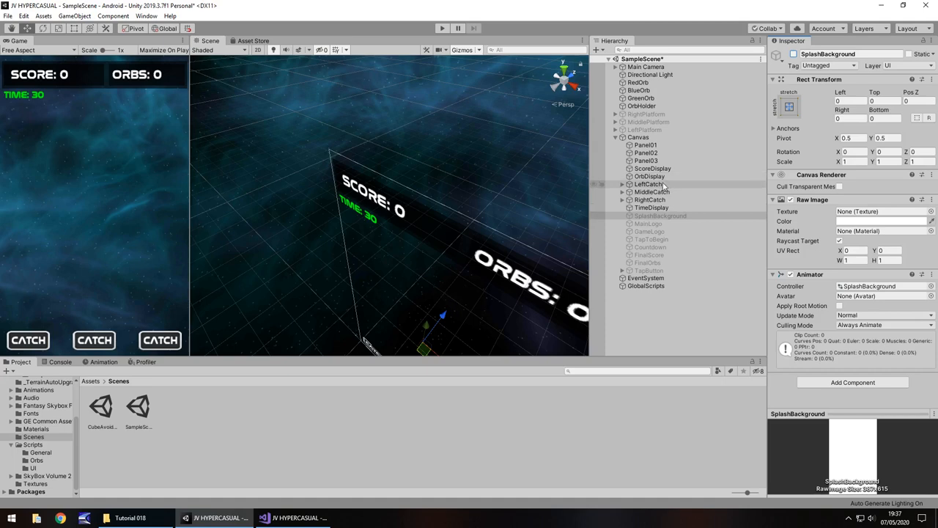
left_click(650, 168)
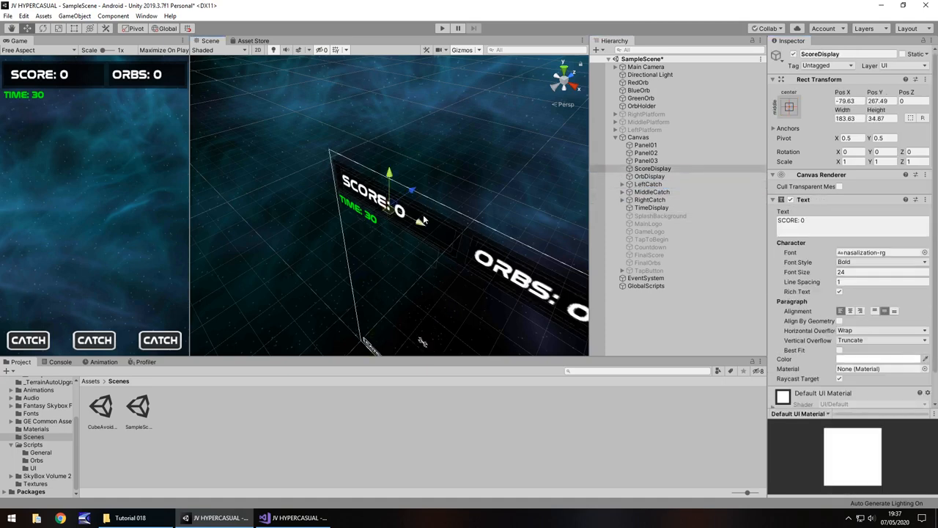
left_click(651, 168)
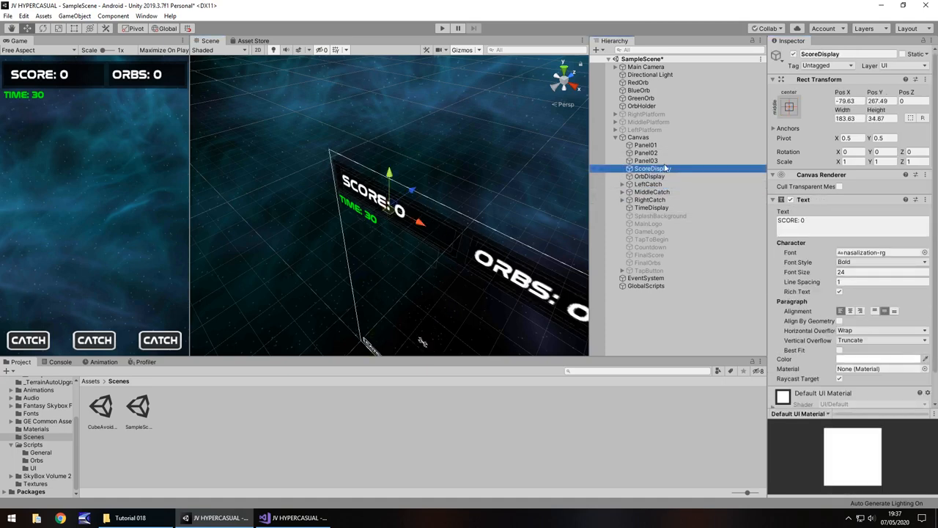
left_click(644, 145)
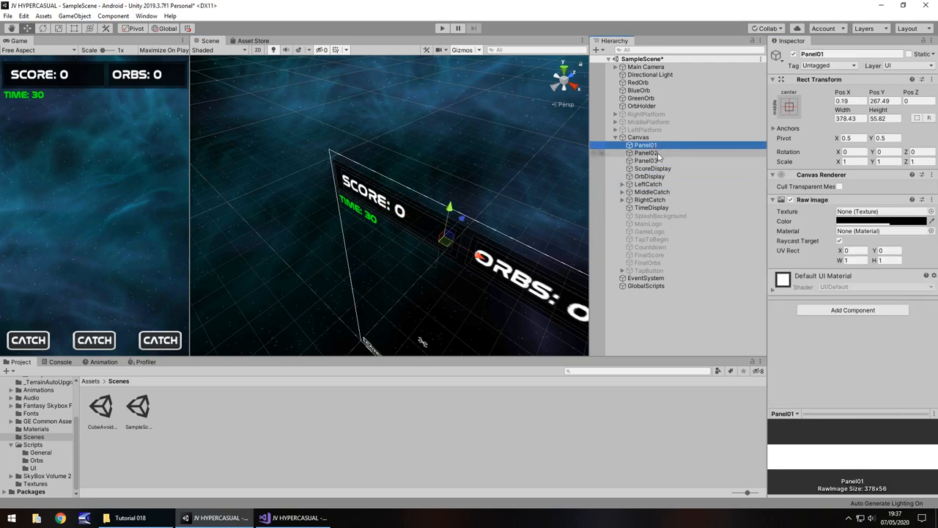
left_click(647, 152)
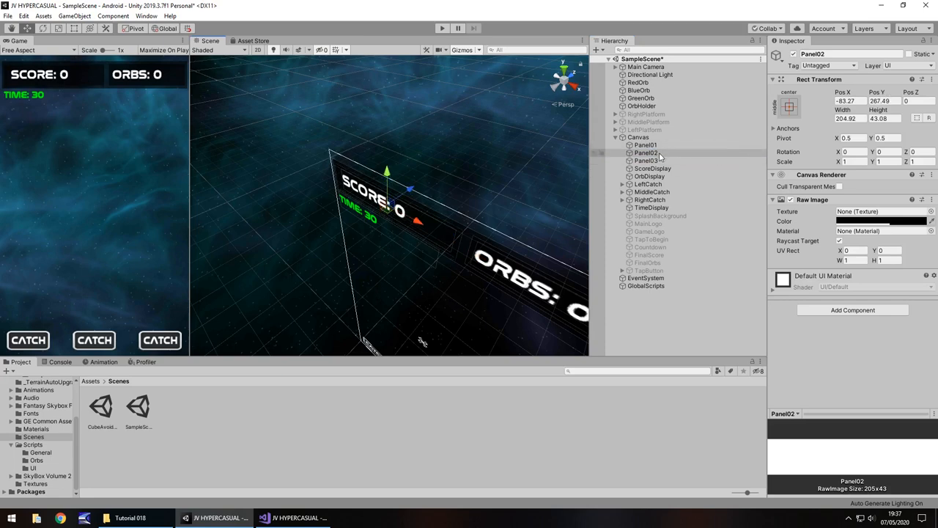
left_click(652, 168)
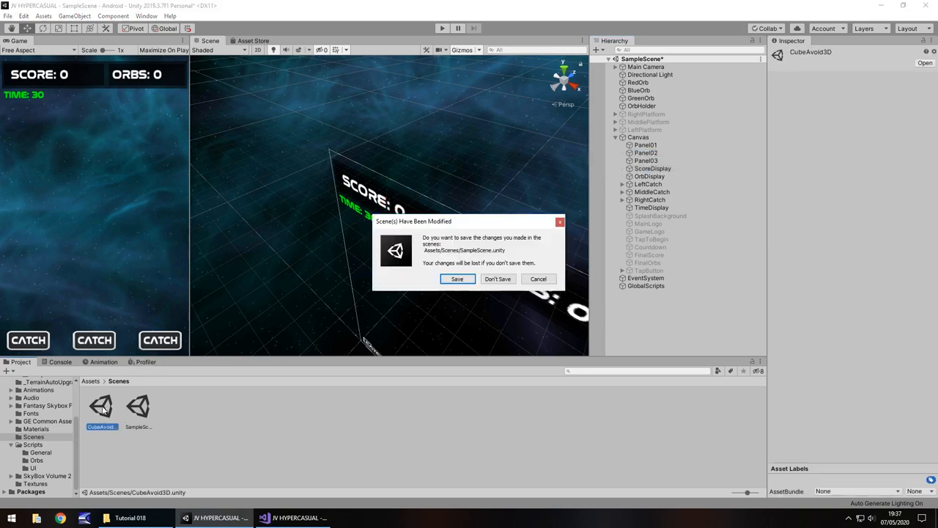
Discard SampleScene's changes and paste ScoreDisplay and Panel02 into the CubeAvoid3D Canvas
left_click(498, 278)
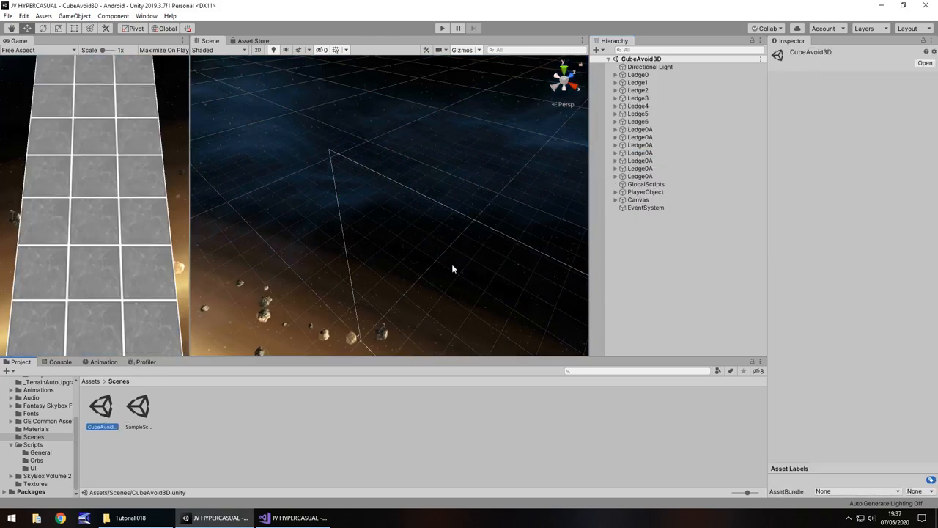
left_click(644, 215)
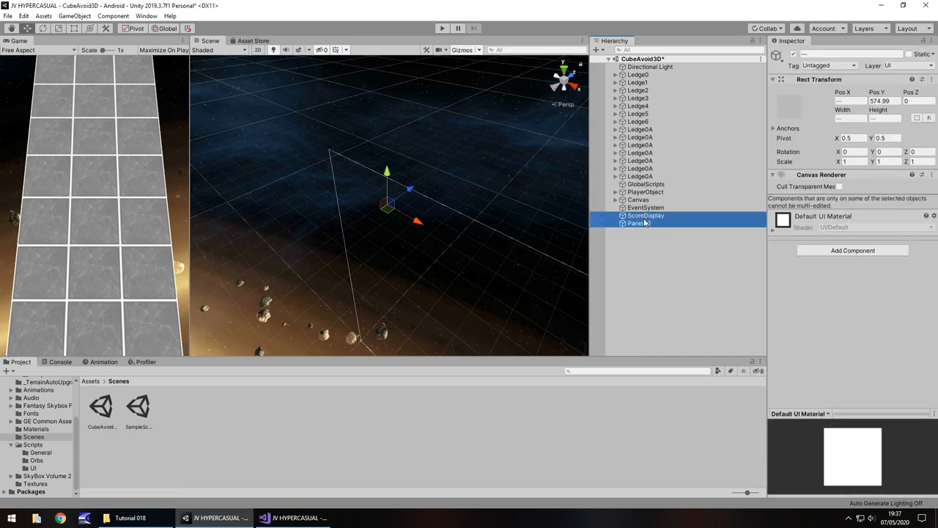
left_click(646, 230)
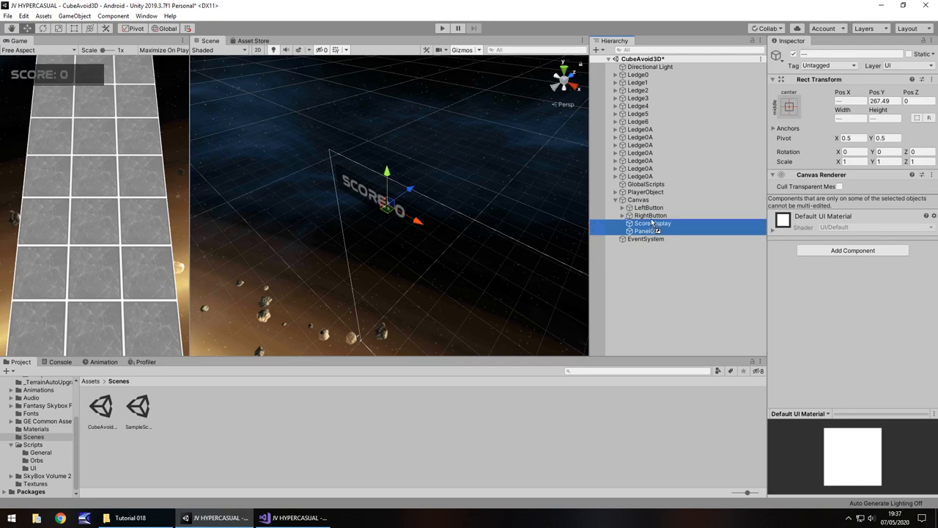
left_click(652, 222)
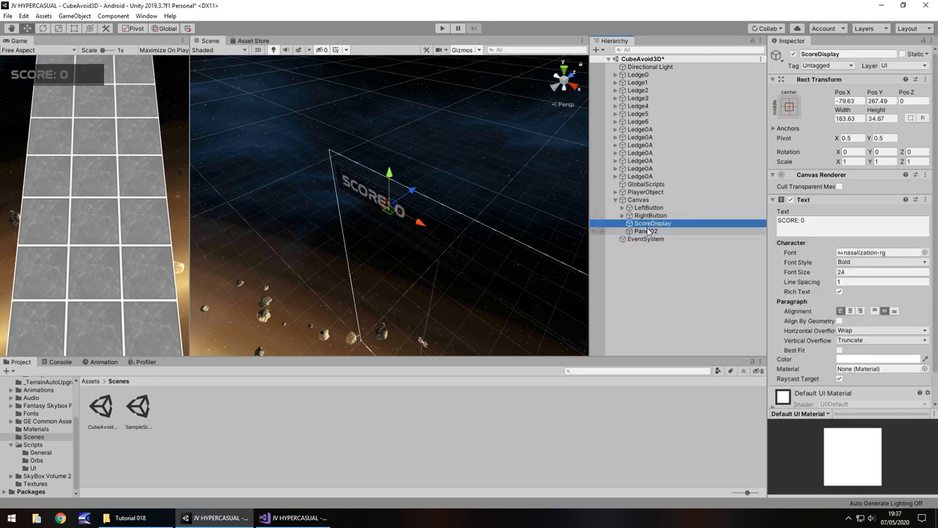
Order Panel02 above ScoreDisplay under Canvas so the panel sits behind the score text
left_click(647, 231)
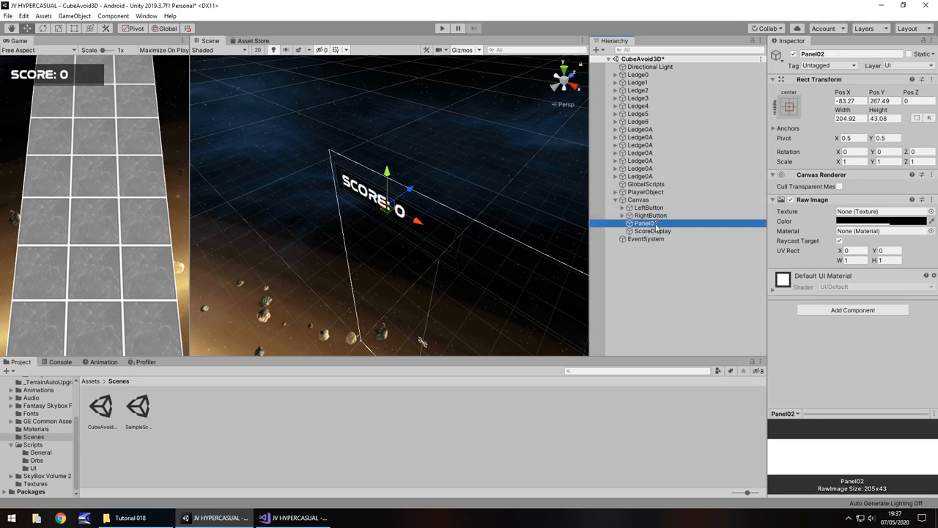
left_click(653, 230)
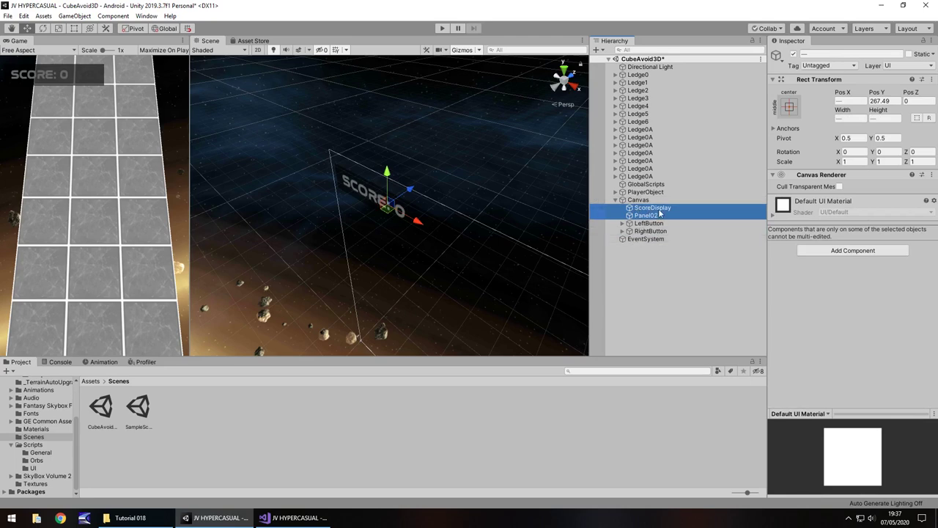
left_click(647, 214)
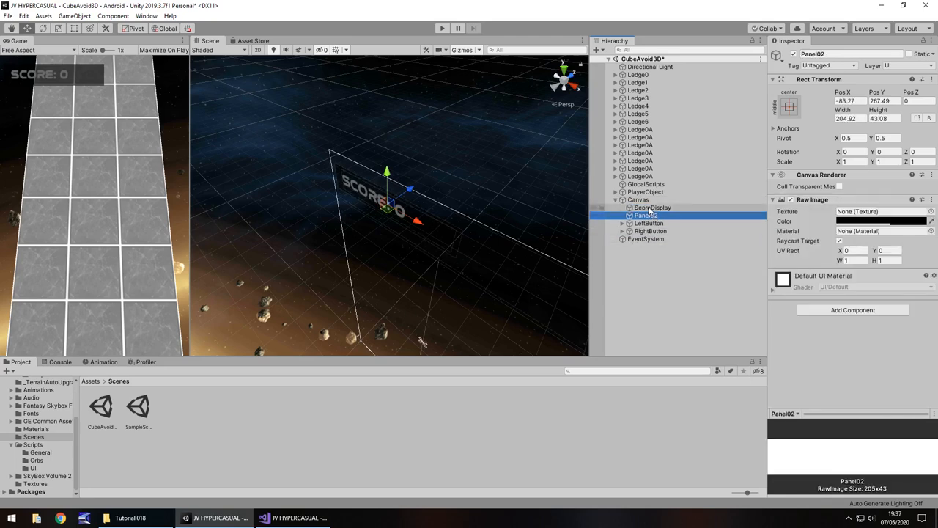
left_click(652, 208)
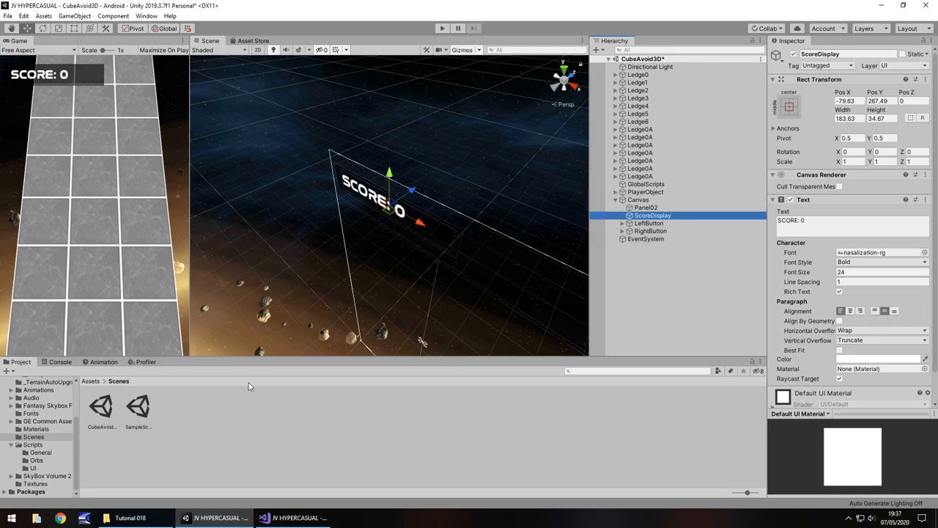
mouse_move(454, 293)
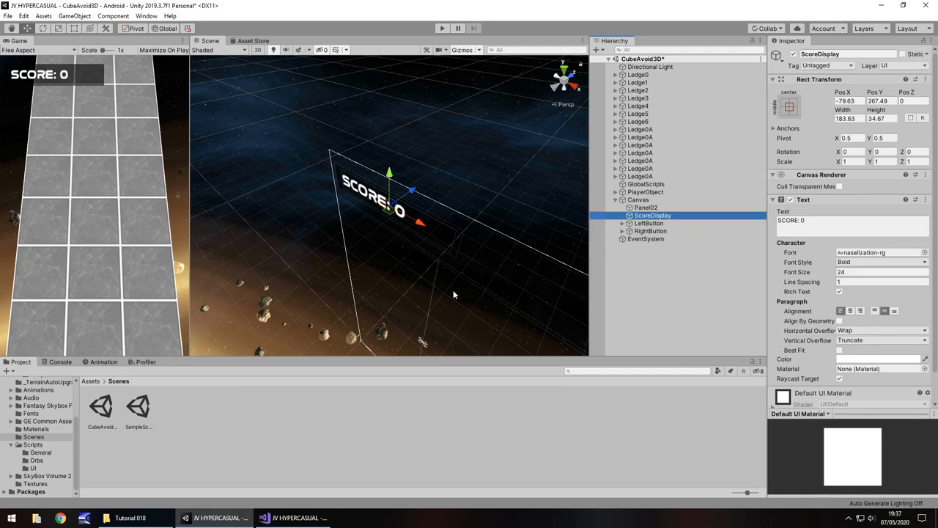
mouse_move(279, 286)
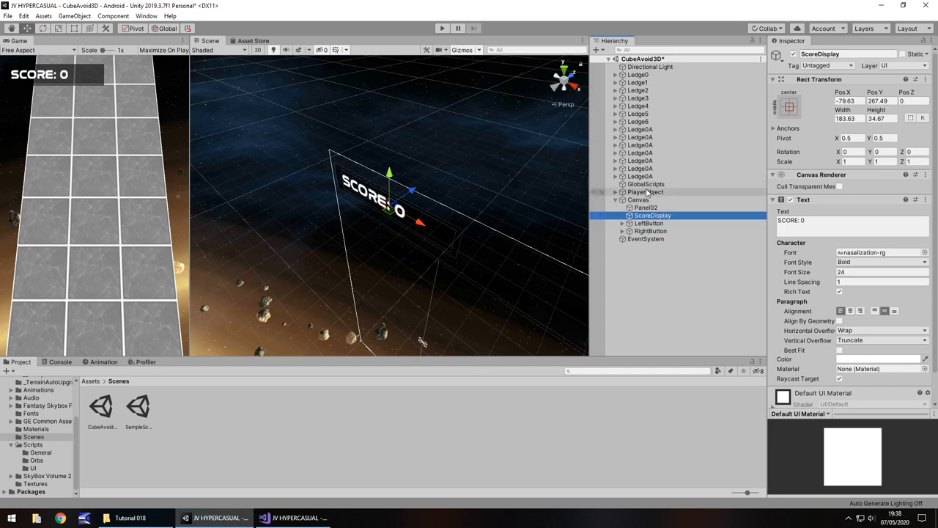
Add a Character Controller component to the PlayerObject cube via the 'char' search
left_click(645, 190)
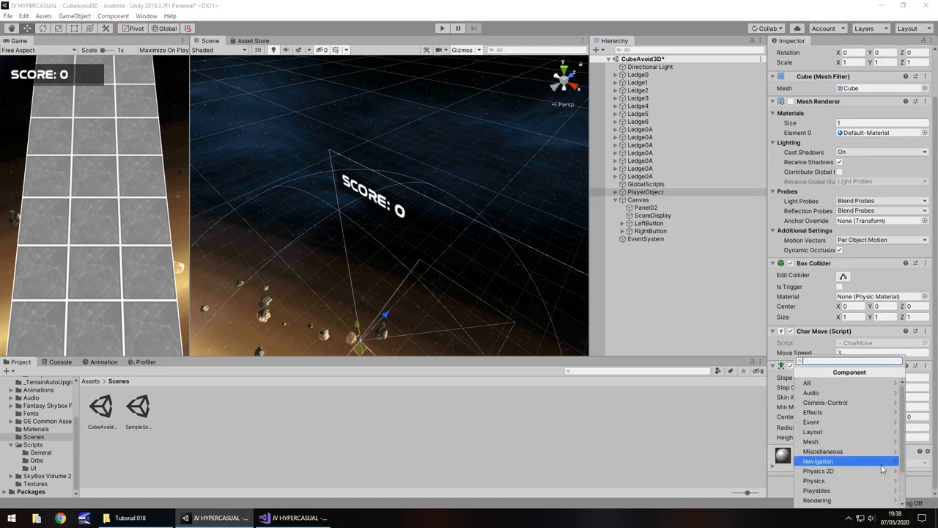
type("char")
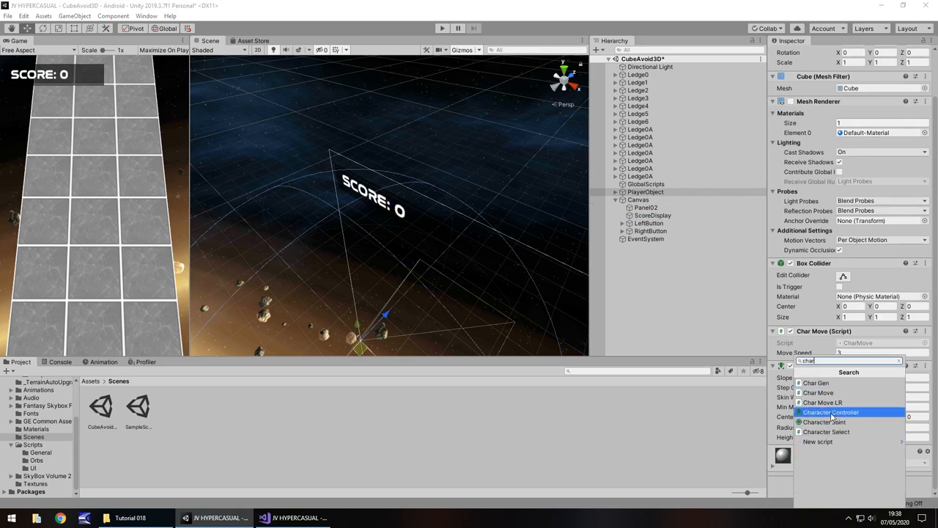
left_click(830, 412)
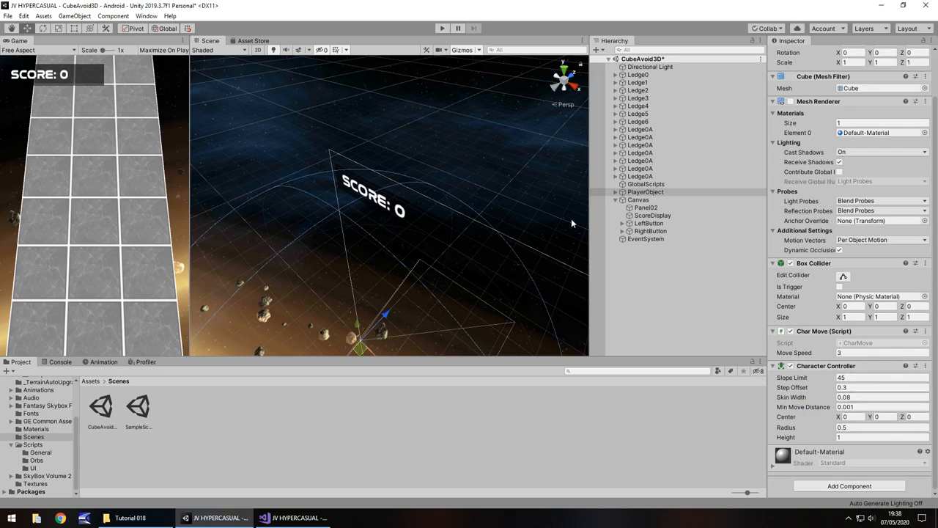
left_click(645, 190)
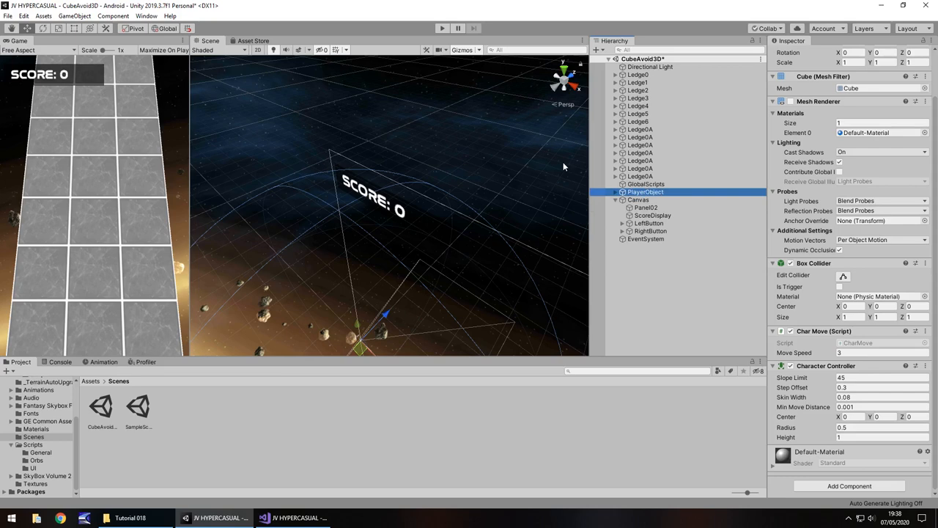
scroll("up", 3)
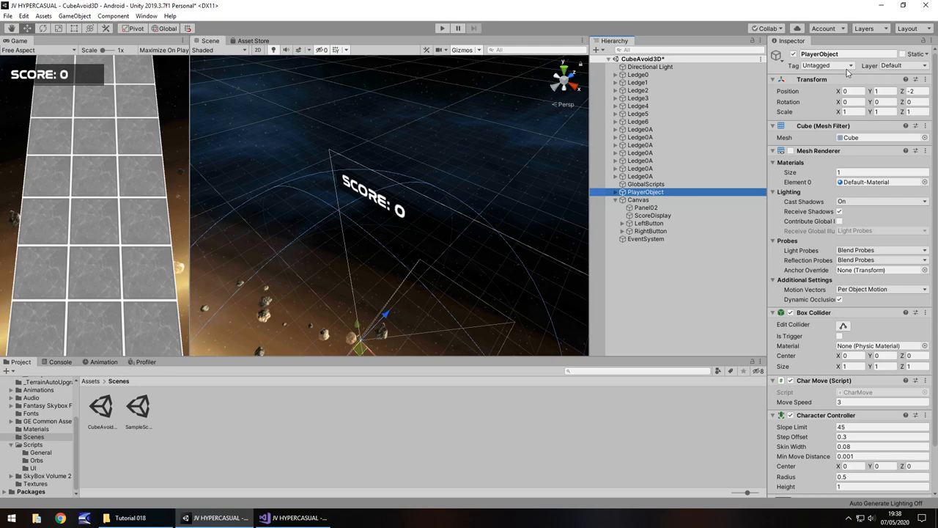
Create a new PlayerObject tag in the project's tag list and save it
left_click(826, 65)
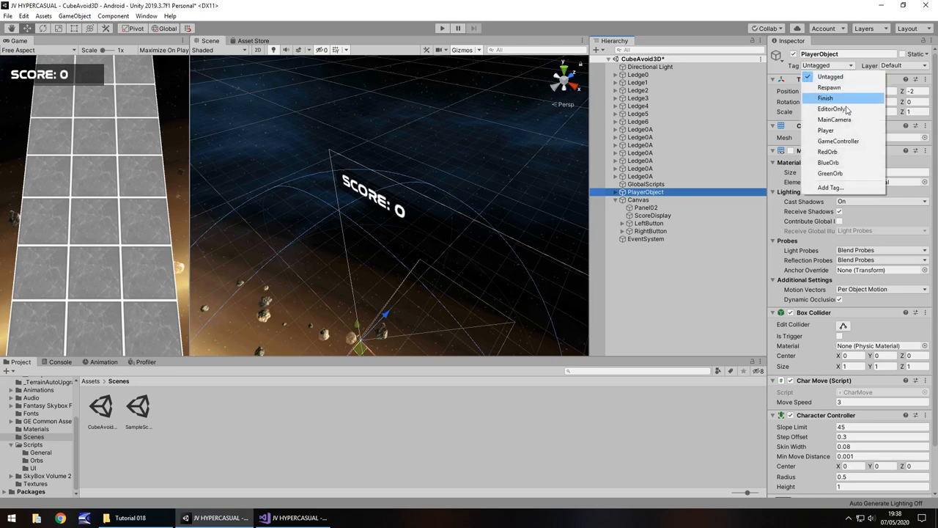
left_click(829, 187)
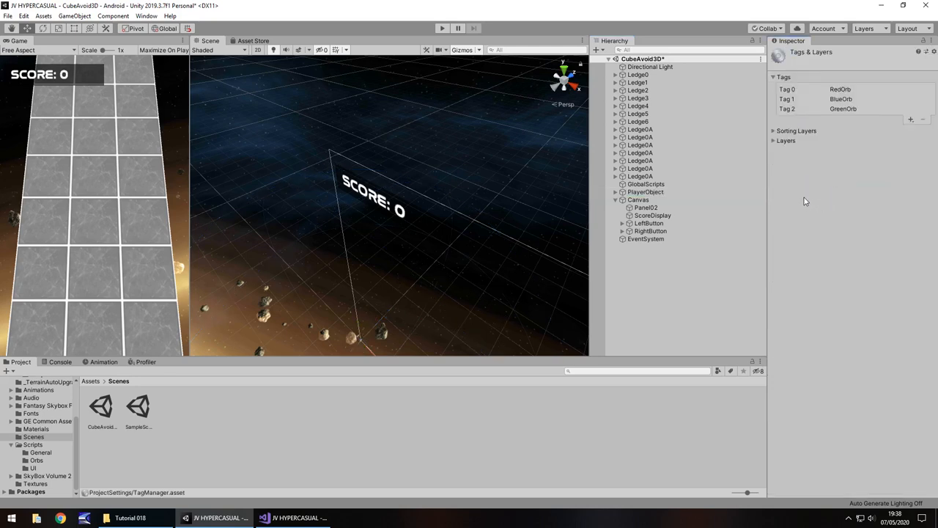
left_click(911, 119)
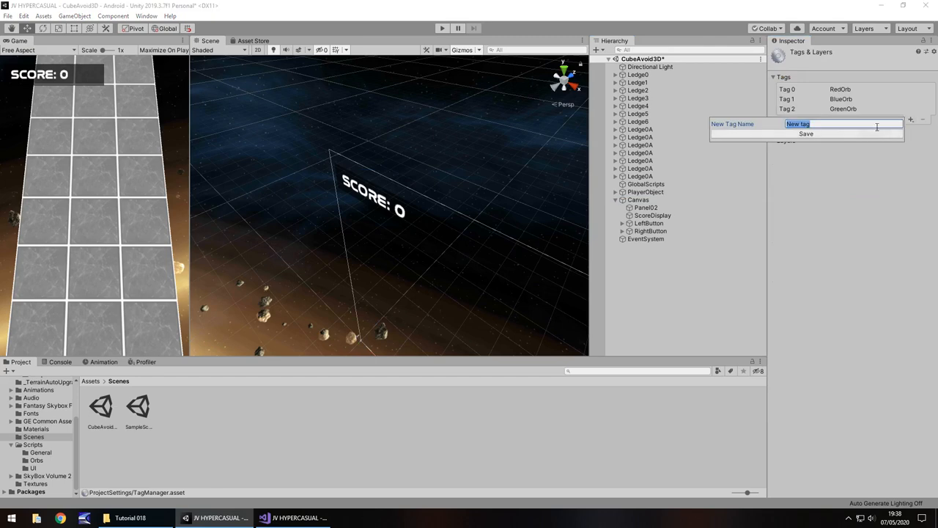
type("PlayerObject")
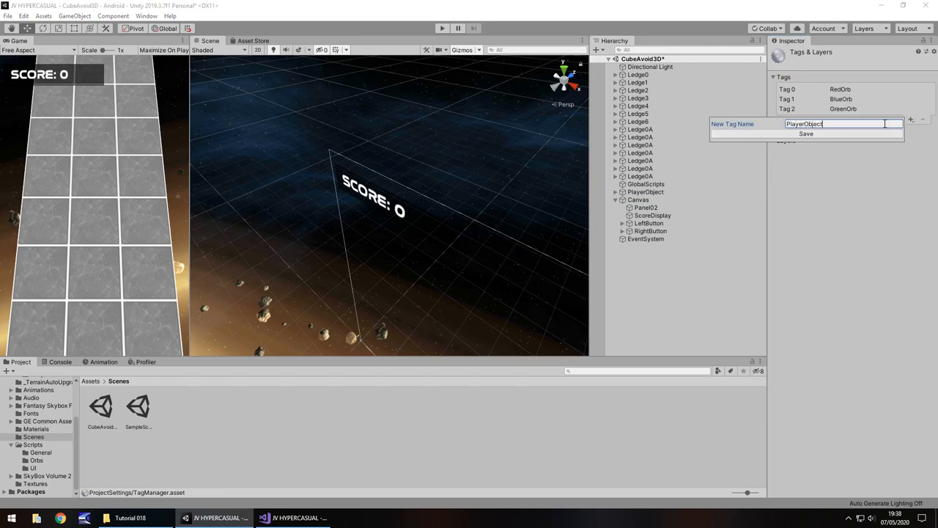
left_click(639, 200)
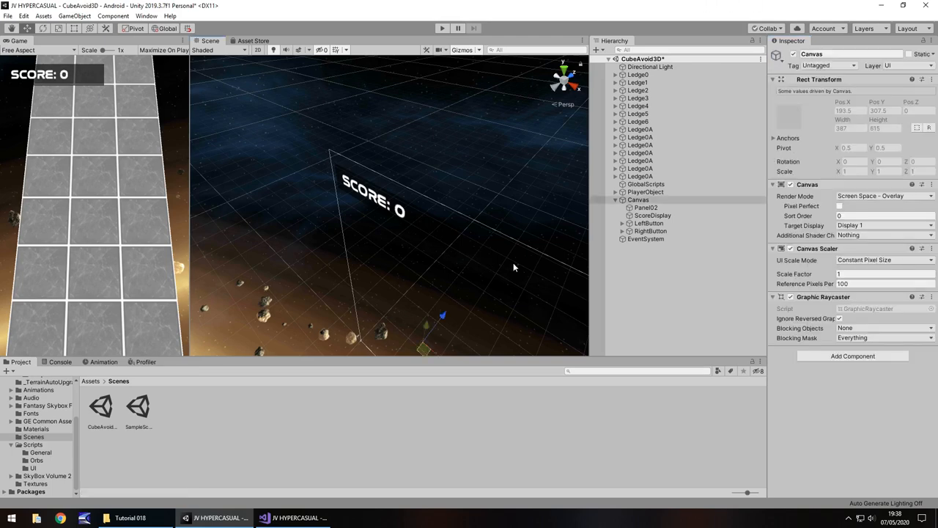
Assign the new PlayerObject tag to the player cube
left_click(645, 192)
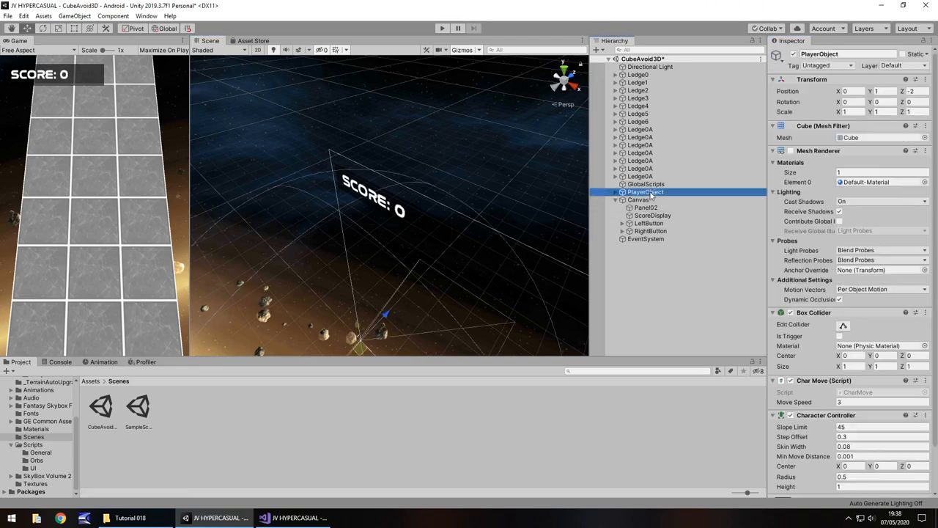
left_click(827, 64)
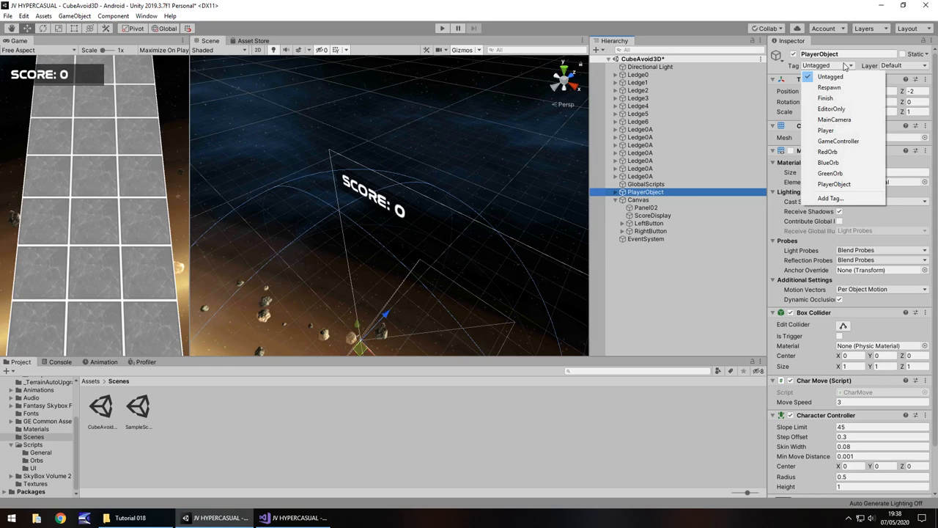
left_click(834, 183)
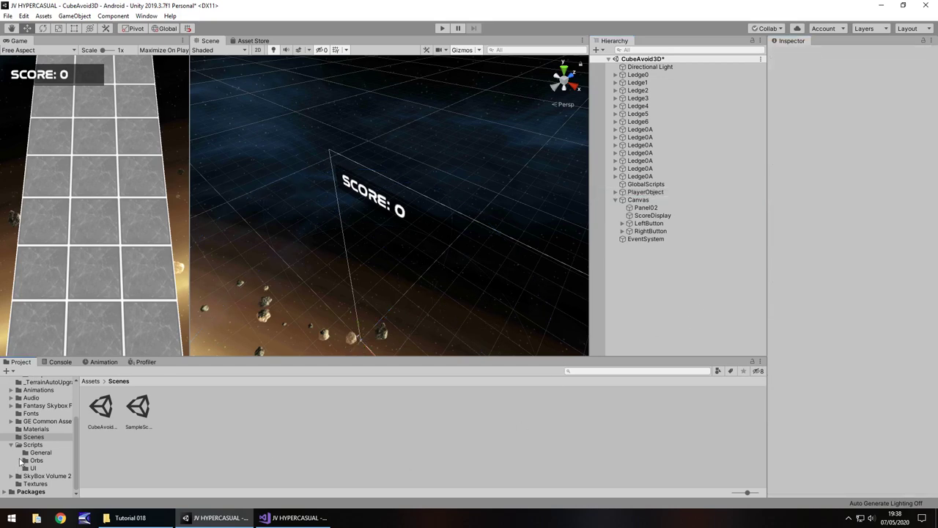
Add 'using UnityEngine.UI;' to ScoreCubeMonitor.cs and remove its empty Start method
left_click(41, 451)
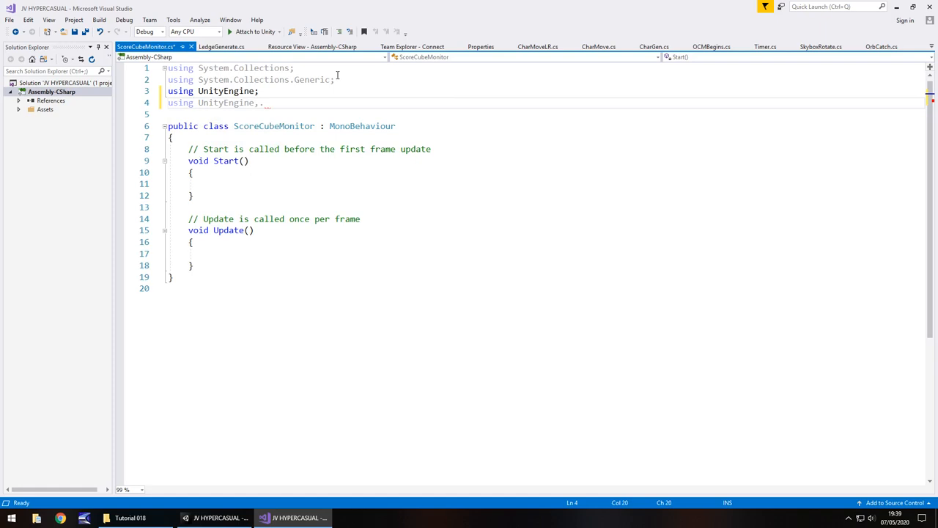
type("UI")
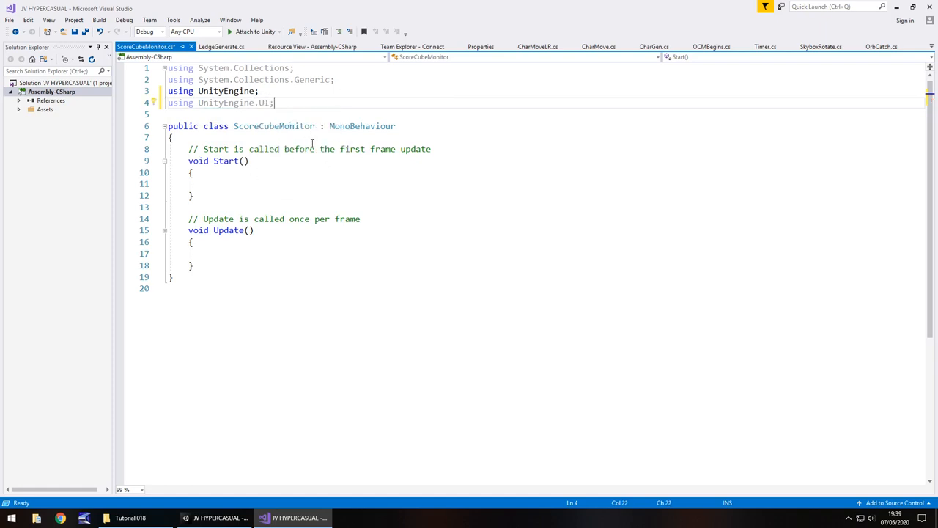
mouse_move(374, 218)
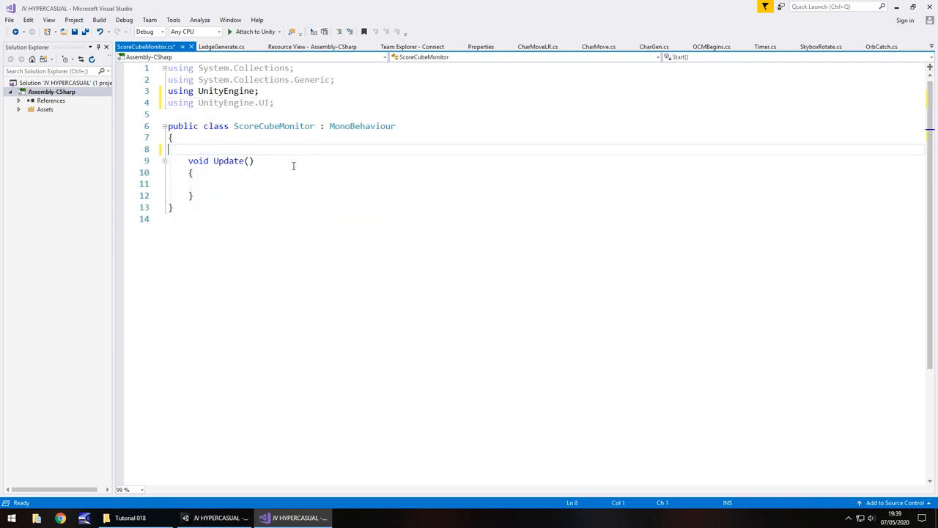
Declare 'public static int scoreNum;' and 'public GameObject scoreDisp;' in ScoreCubeMonitor
left_click(211, 183)
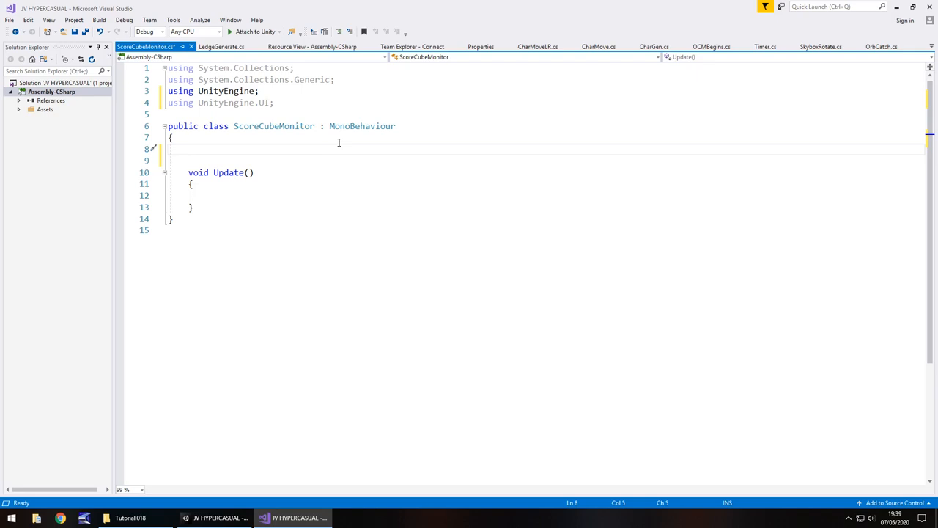
type("public static")
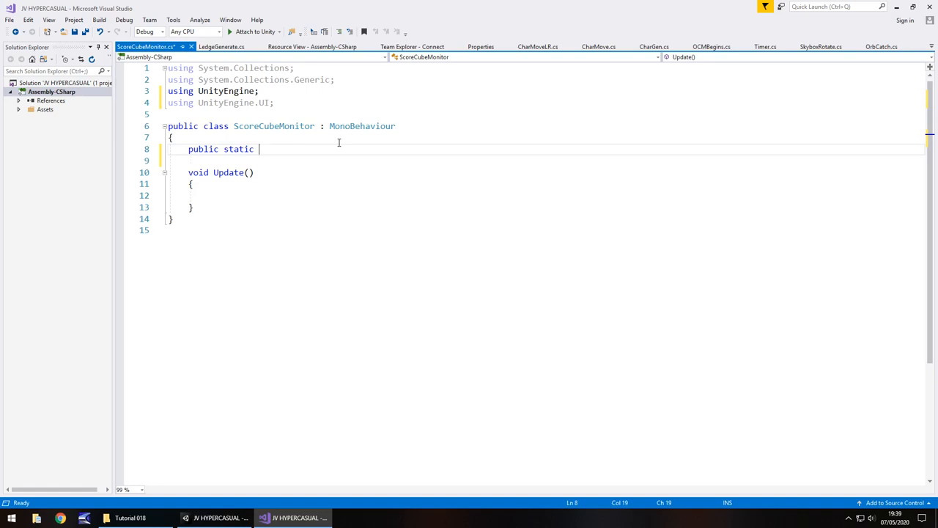
type("int")
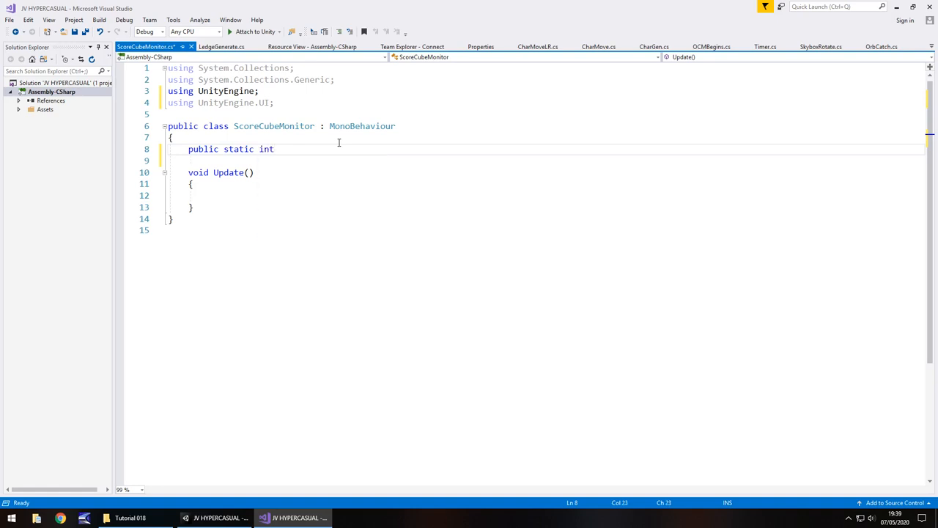
type("scoreNum;")
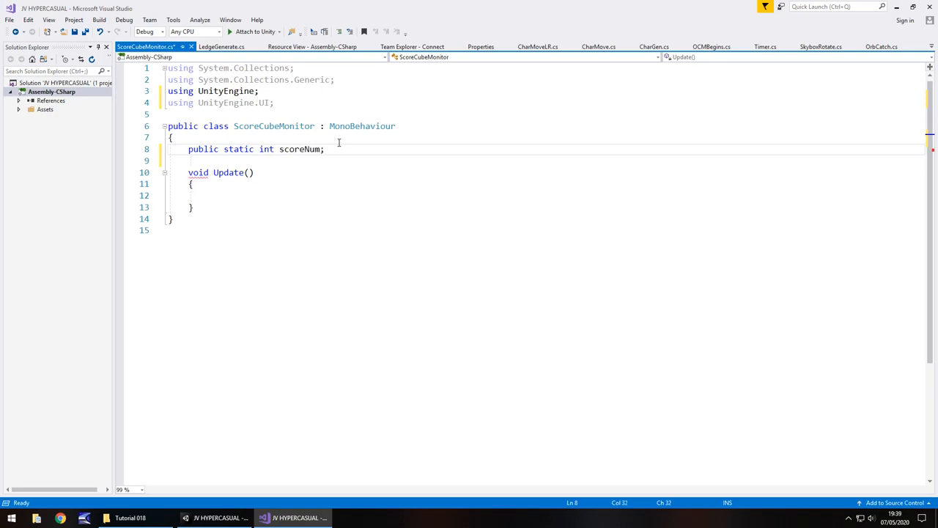
key("Return")
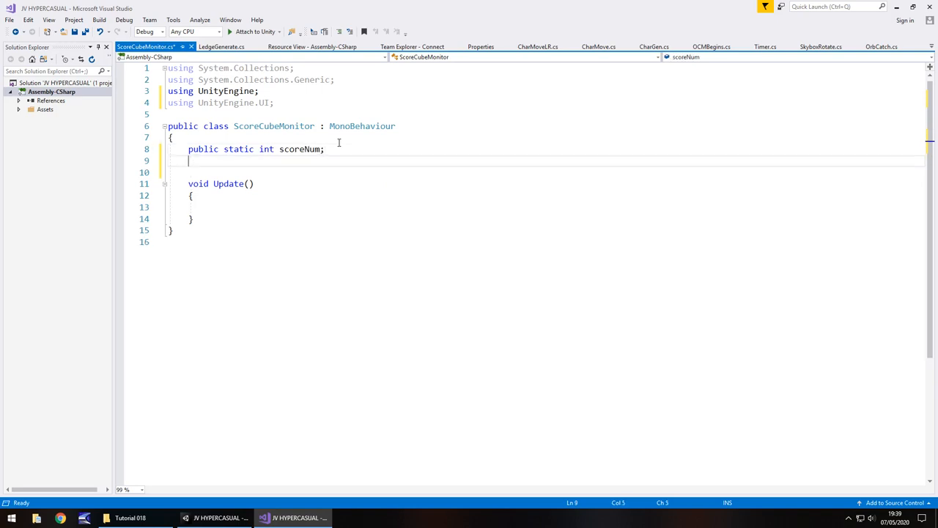
type("public GameObject")
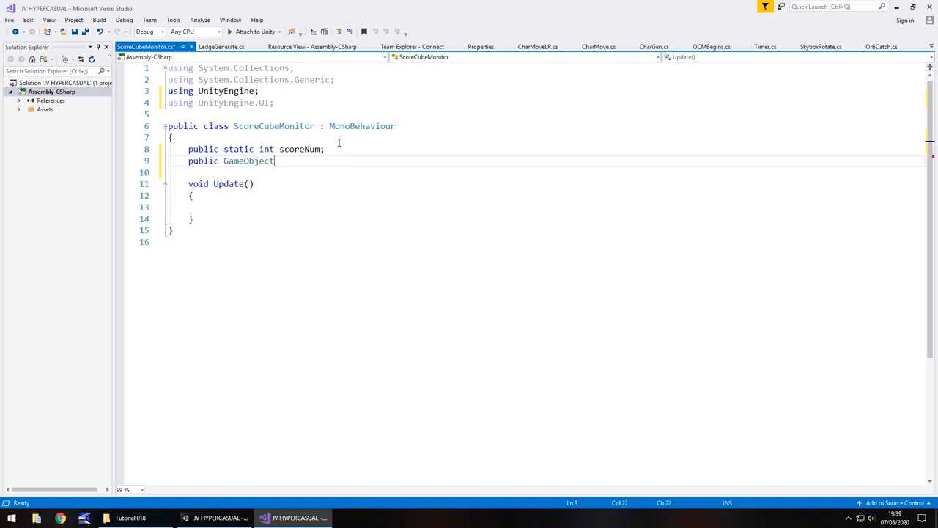
type("scoreD")
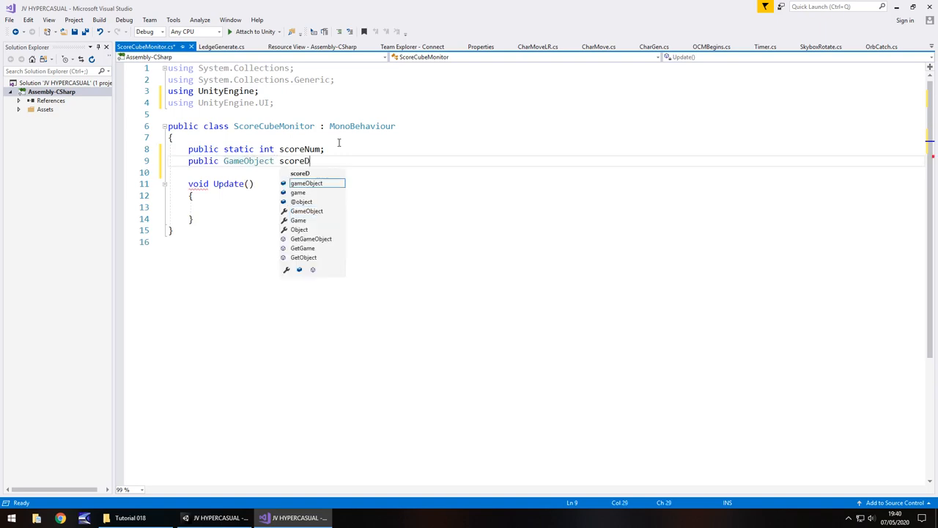
type("isp;")
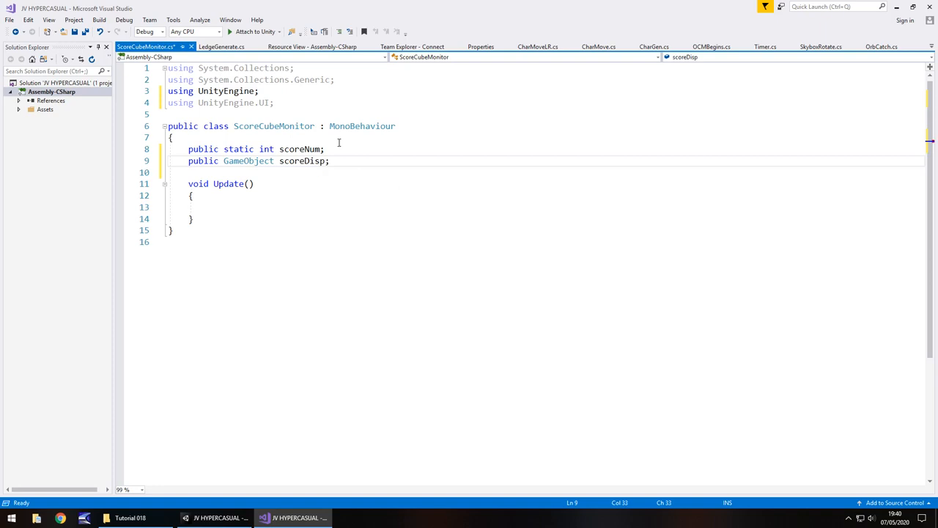
left_click(351, 208)
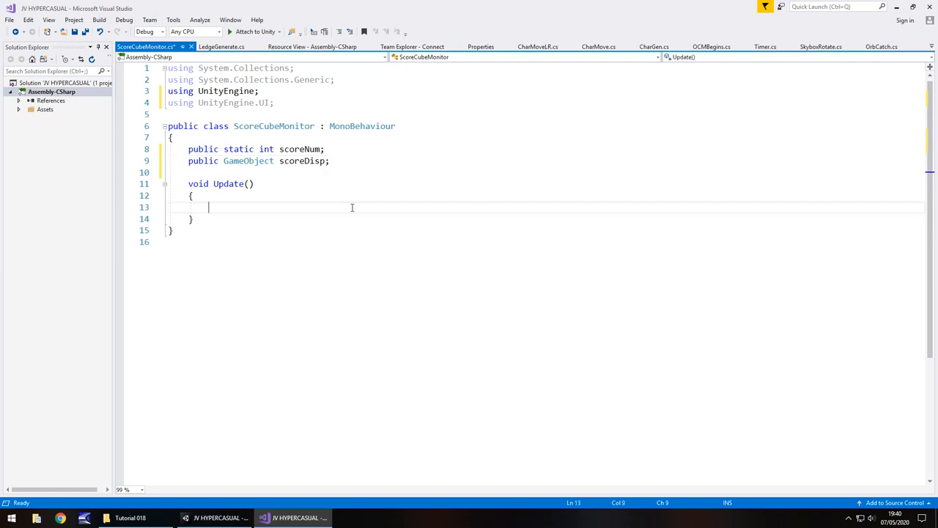
Write scoreDisp.GetComponent<Text>().text = "SCORE: " + scoreNum; in Update and save
type("scoreDisp.GetComponent")
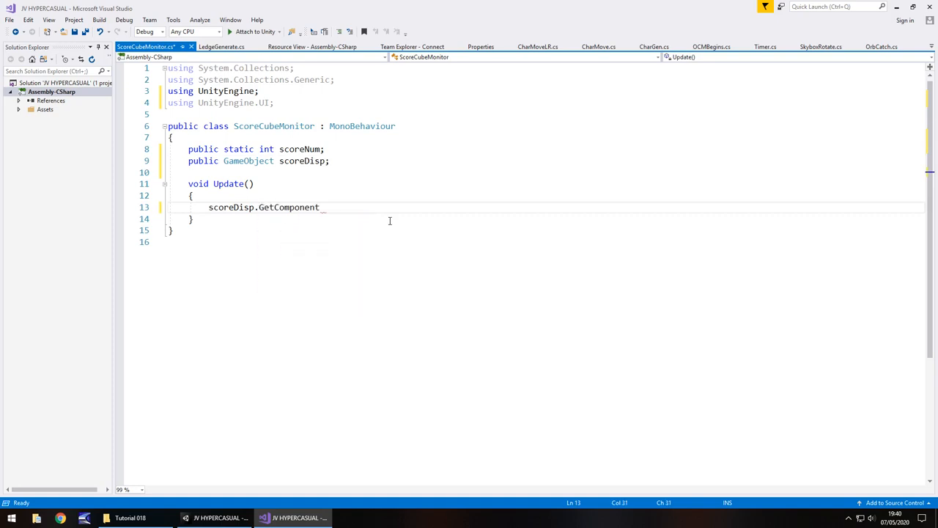
type("<Text>(")
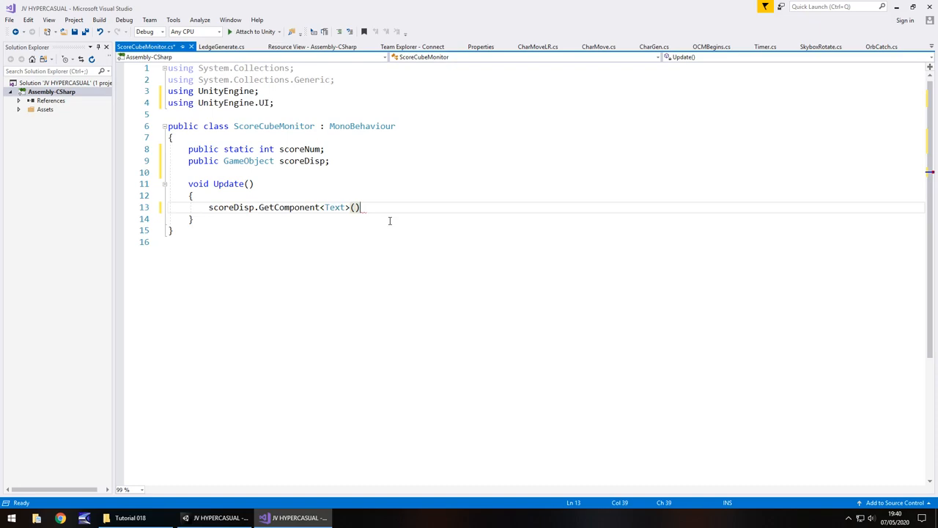
type(".text = \"SCORE: \" +")
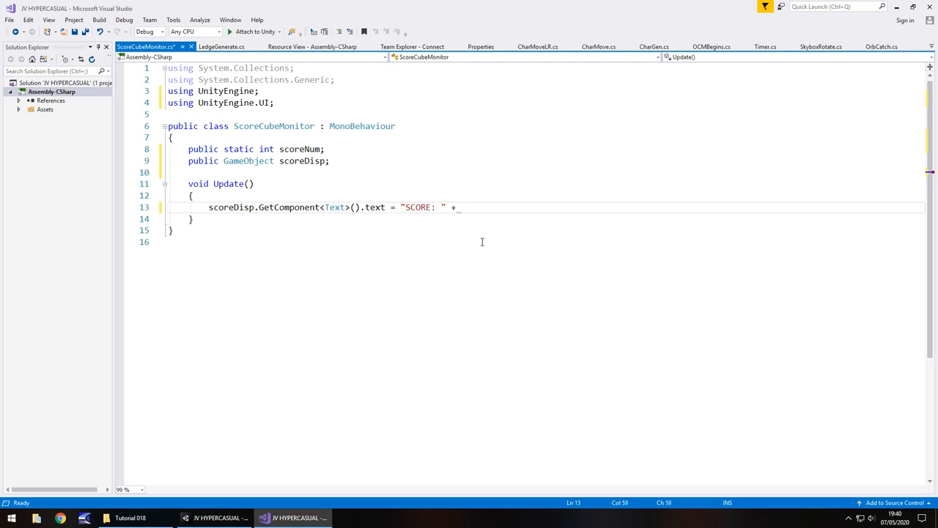
type("scoreNum;")
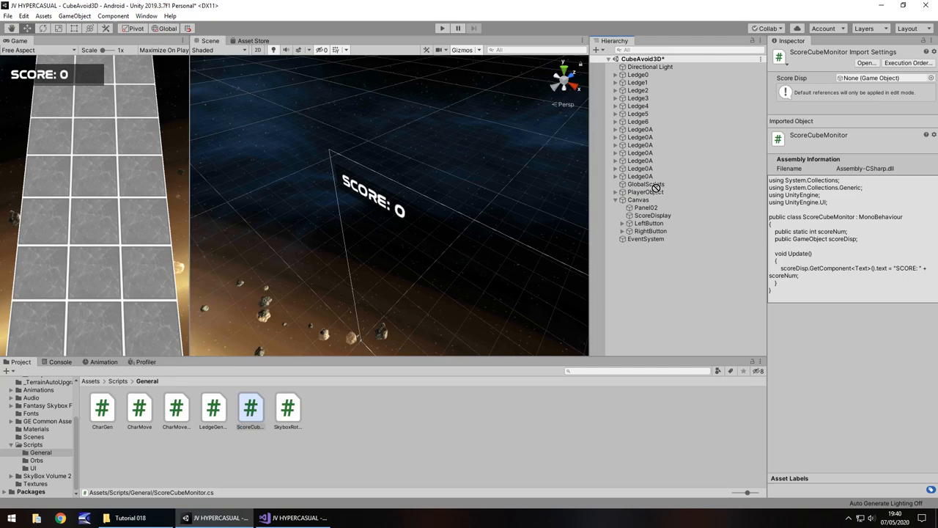
Assign ScoreDisplay to GlobalScripts' Score Disp field, then select Ledge0 in the scene
left_click(646, 185)
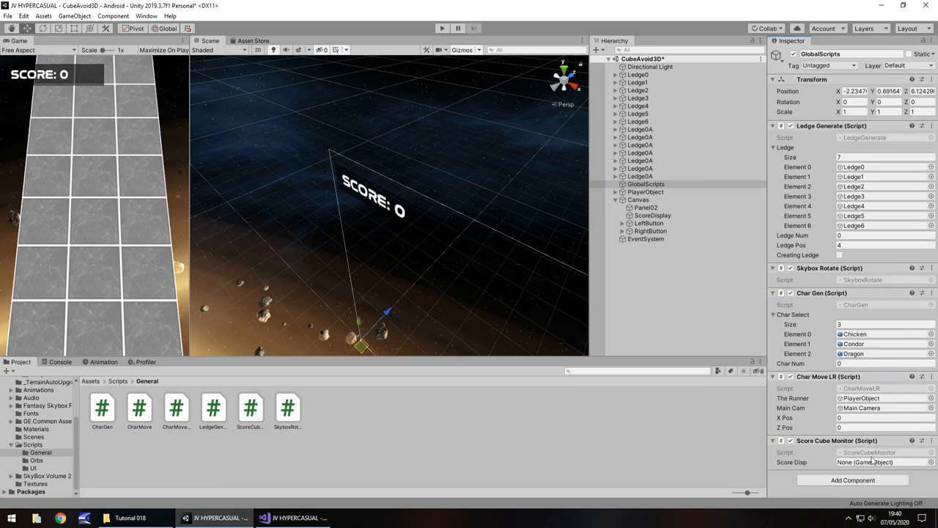
left_click(652, 215)
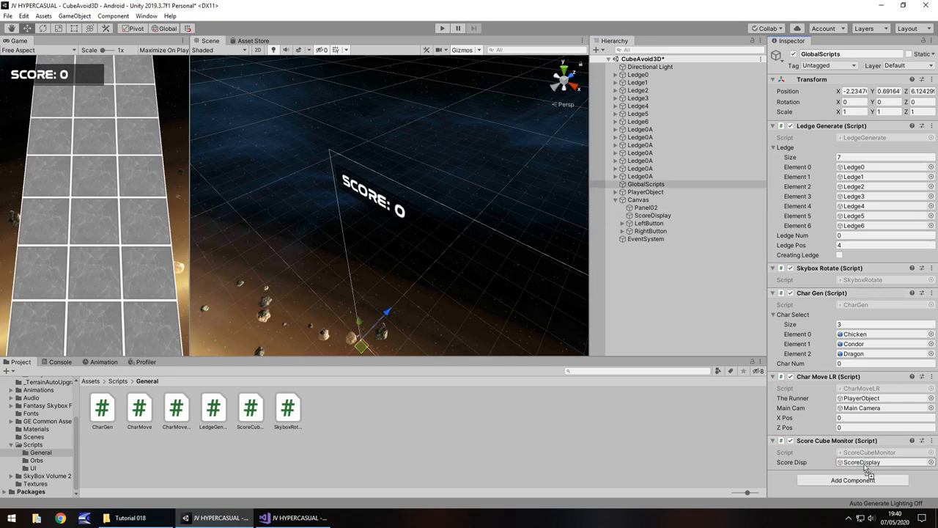
mouse_move(472, 206)
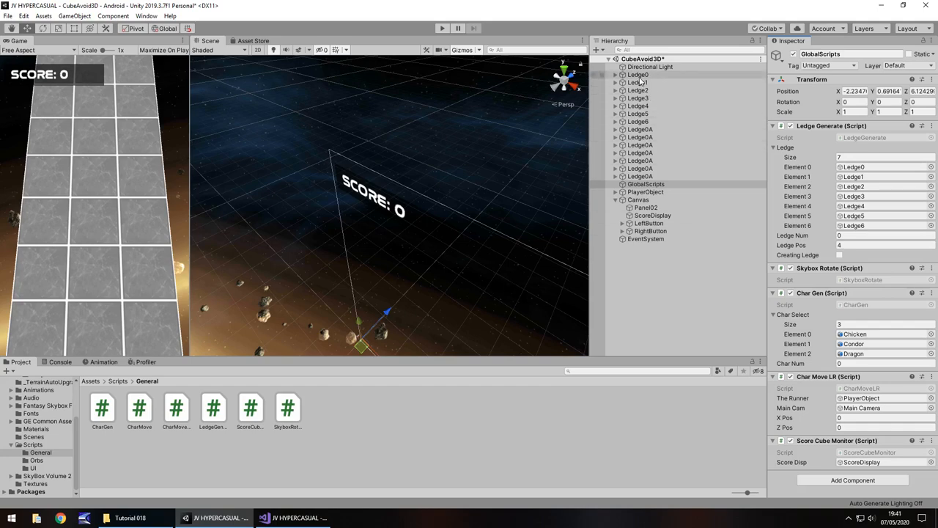
left_click(636, 73)
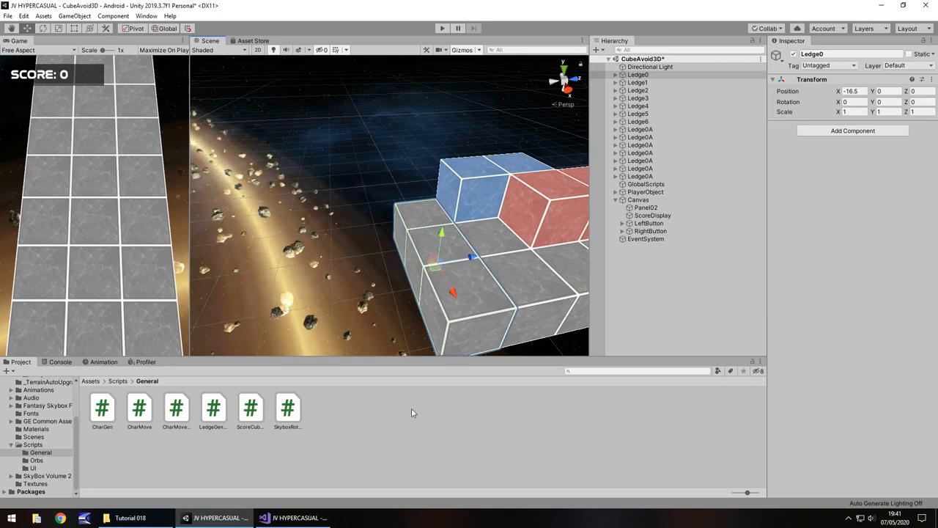
mouse_move(572, 216)
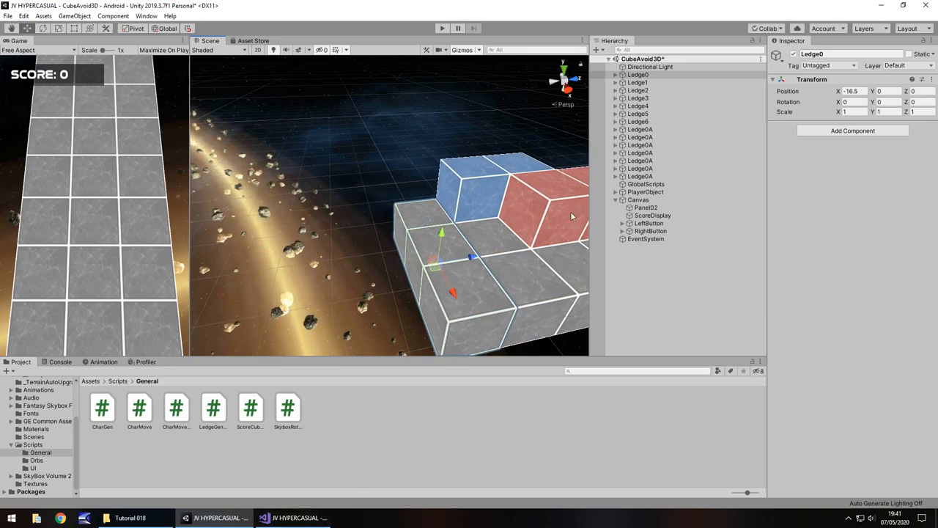
mouse_move(481, 188)
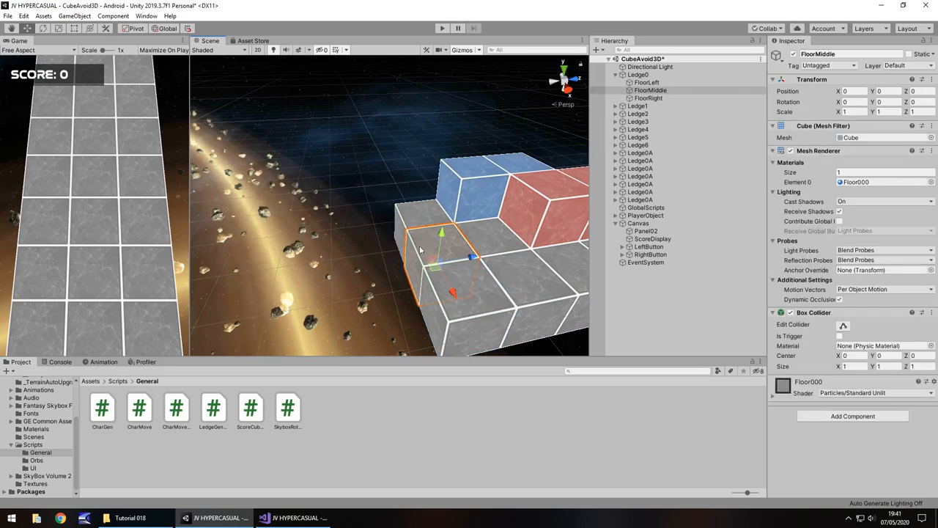
Duplicate Ledge0's FloorMiddle into ScoreObject, stretch it across the ledge and set Is Trigger
left_click(651, 91)
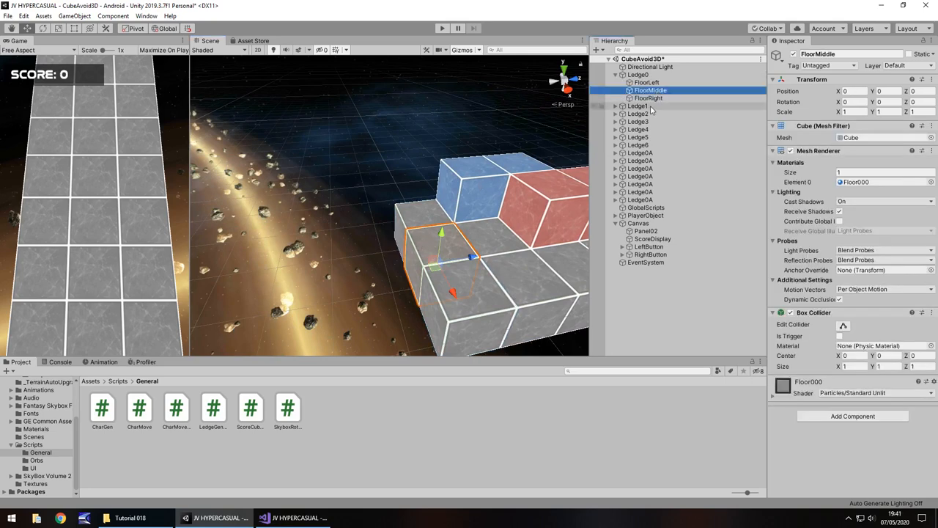
key("ctrl+d")
type("3")
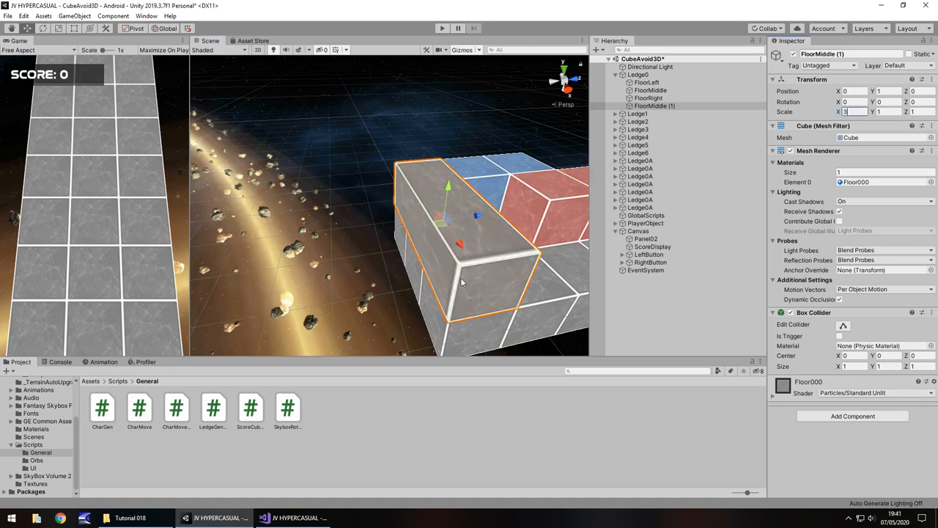
left_click(654, 106)
type("ScoreObject")
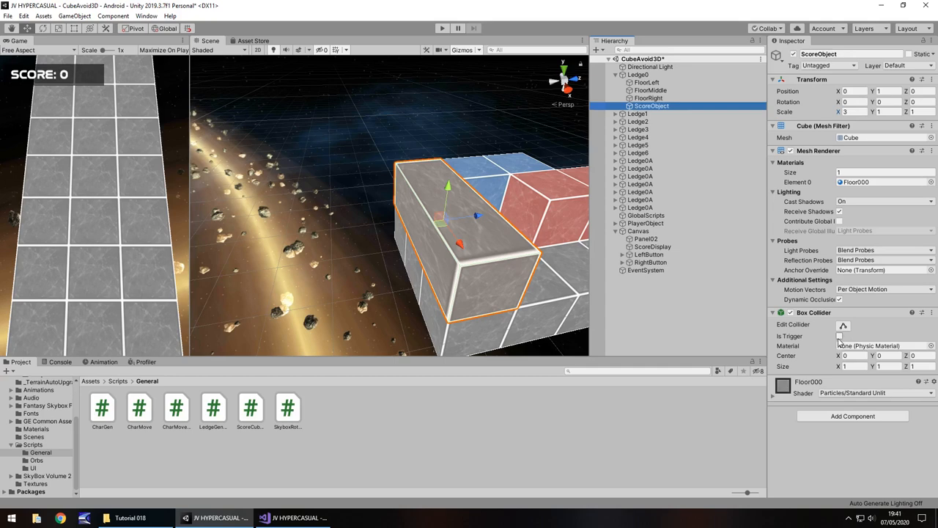
left_click(838, 336)
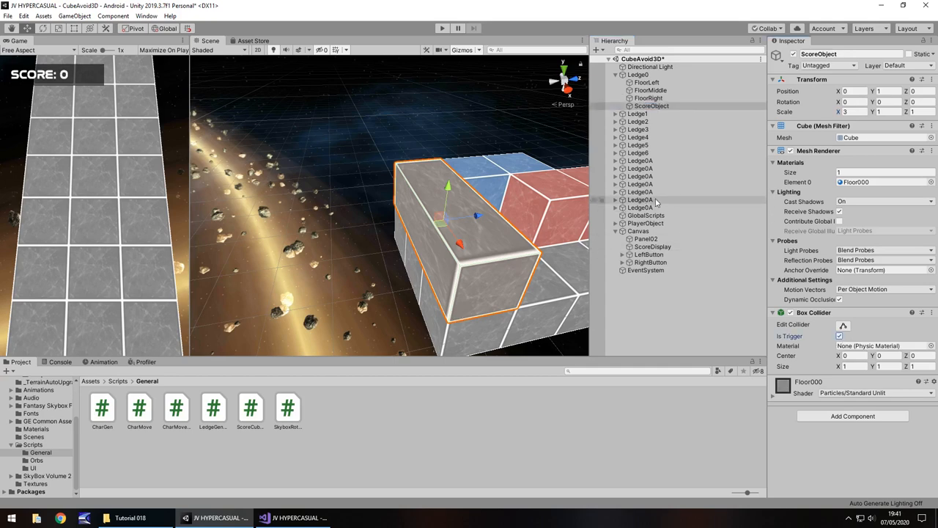
mouse_move(665, 146)
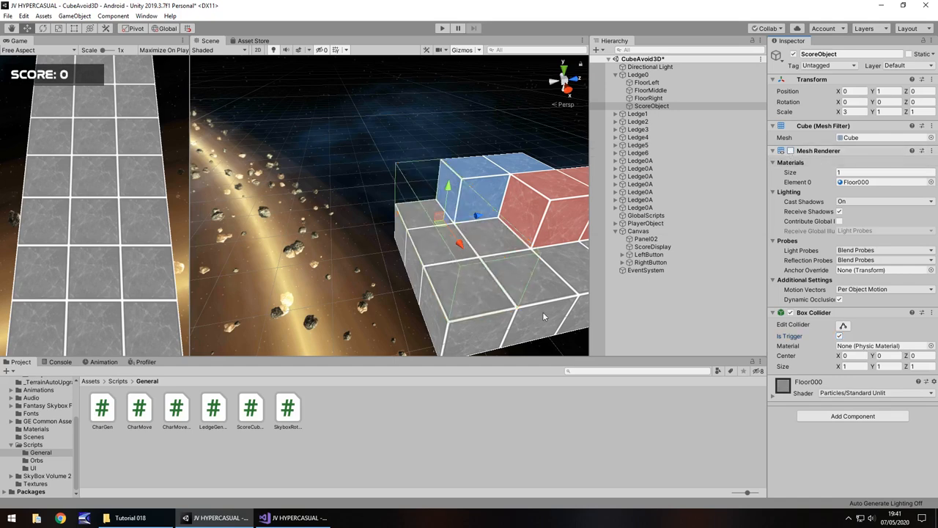
mouse_move(442, 288)
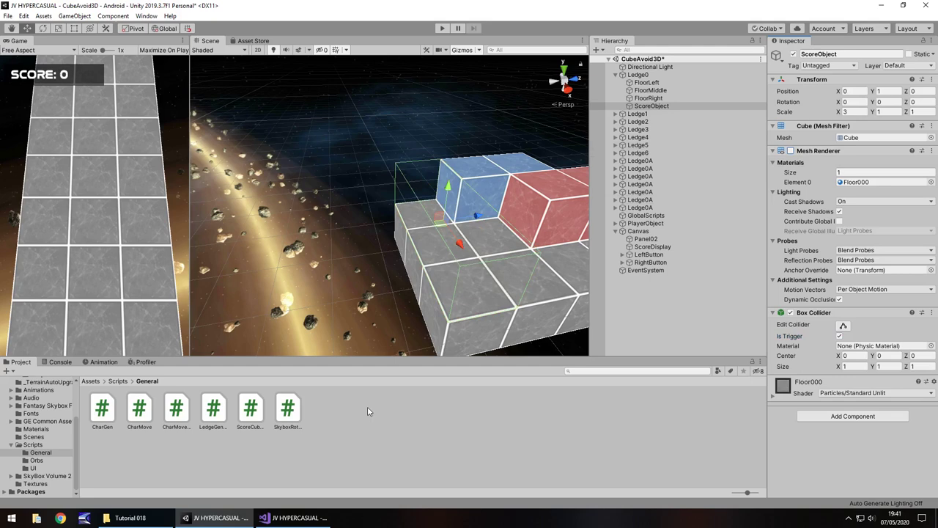
mouse_move(345, 428)
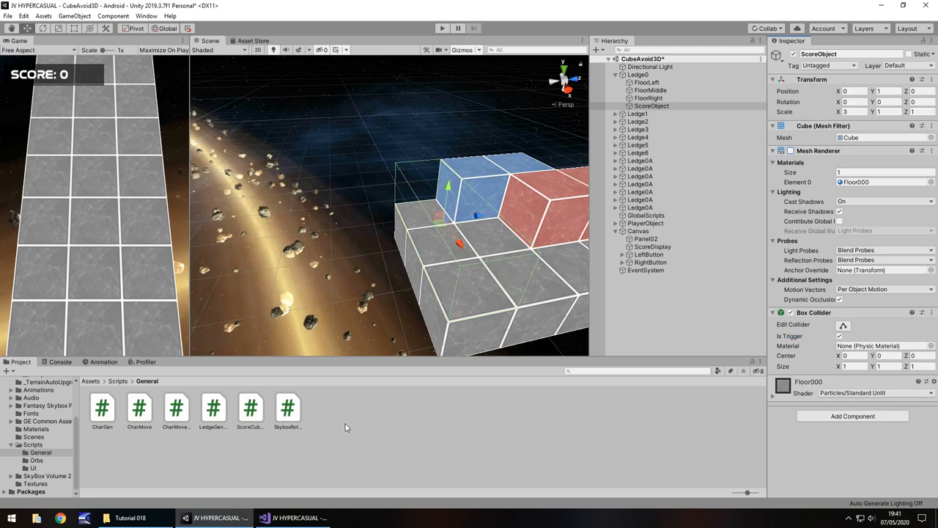
Create ScoreAdder.cs, delete Start and Update, and add an OnTriggerEnter method
right_click(345, 428)
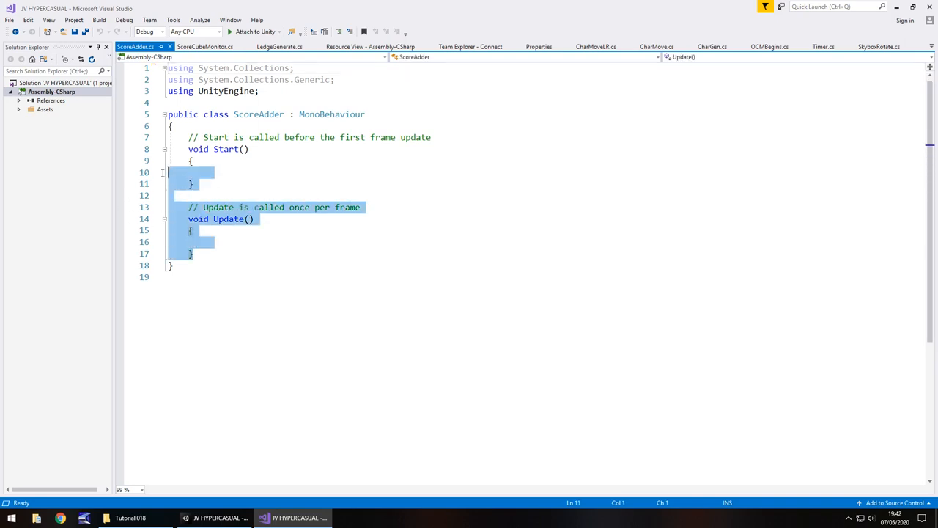
key("Delete")
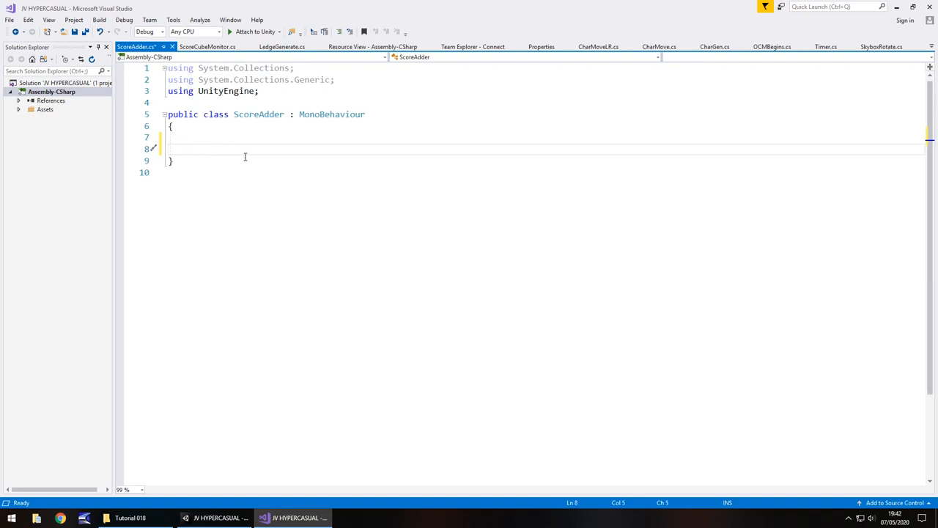
type("void OnTriggerEnter(Collider other")
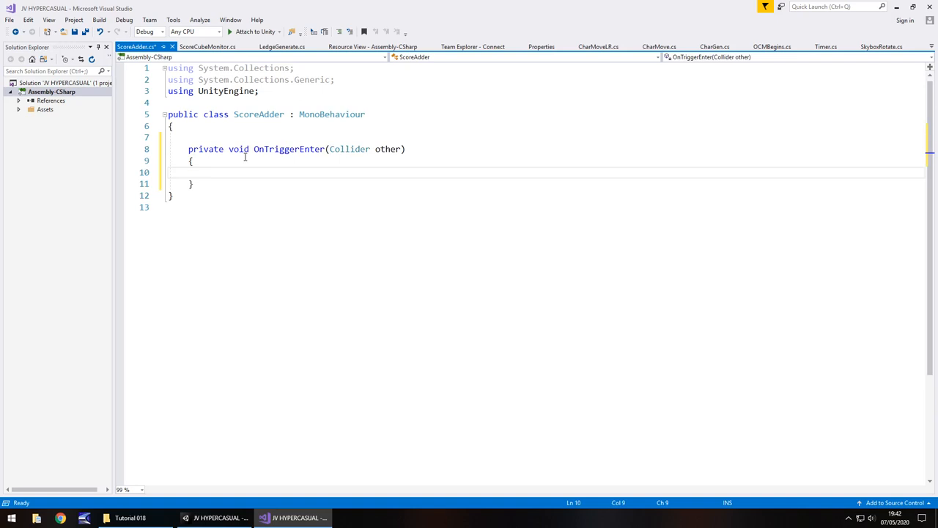
double_click(205, 149)
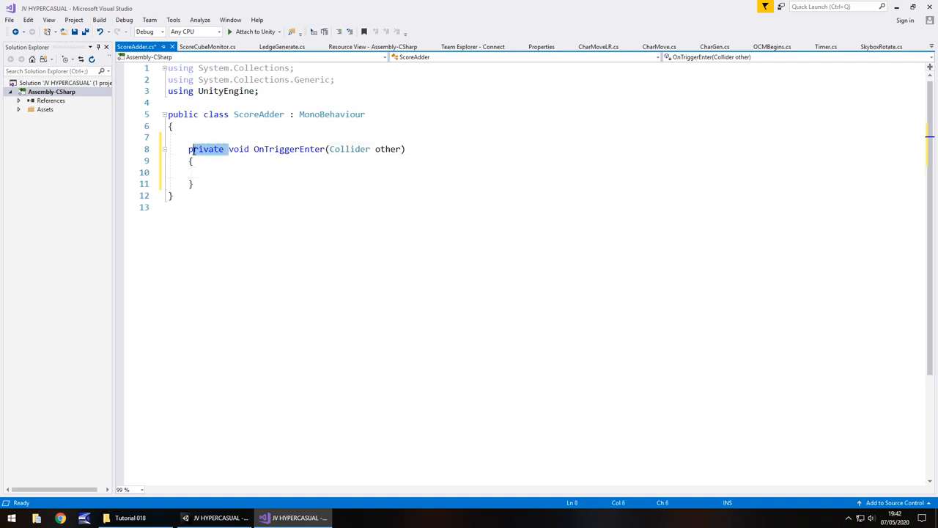
key("Delete")
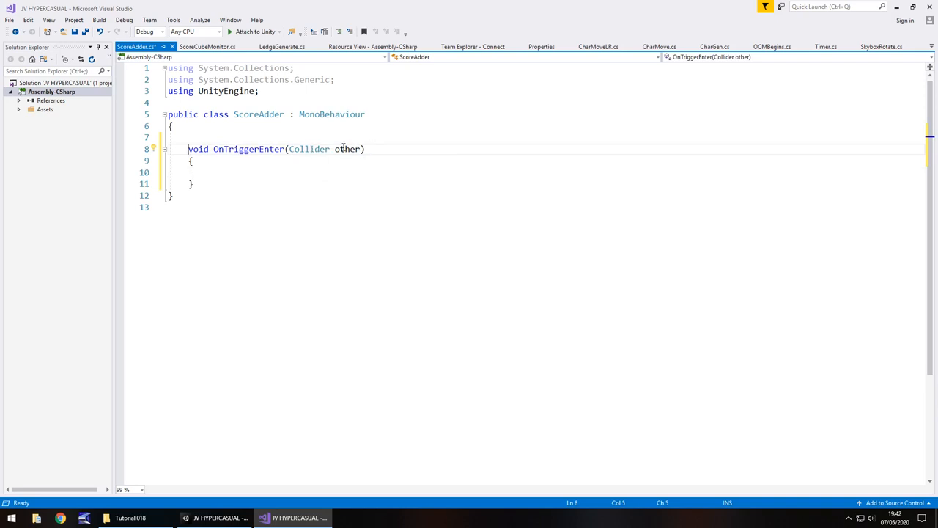
left_click(208, 173)
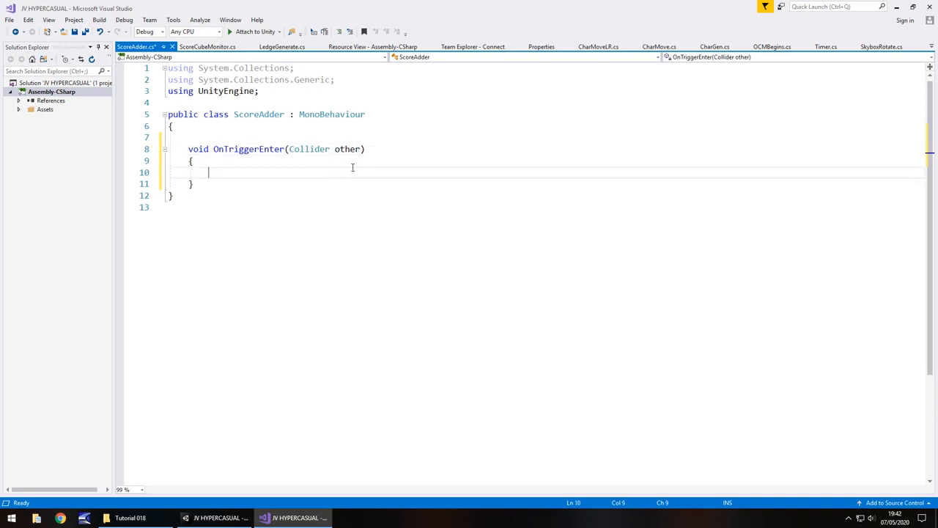
Inside it, if other.tag == "PlayerObject", add 10 to ScoreCubeMonitor.scoreNum; save
type("if(")
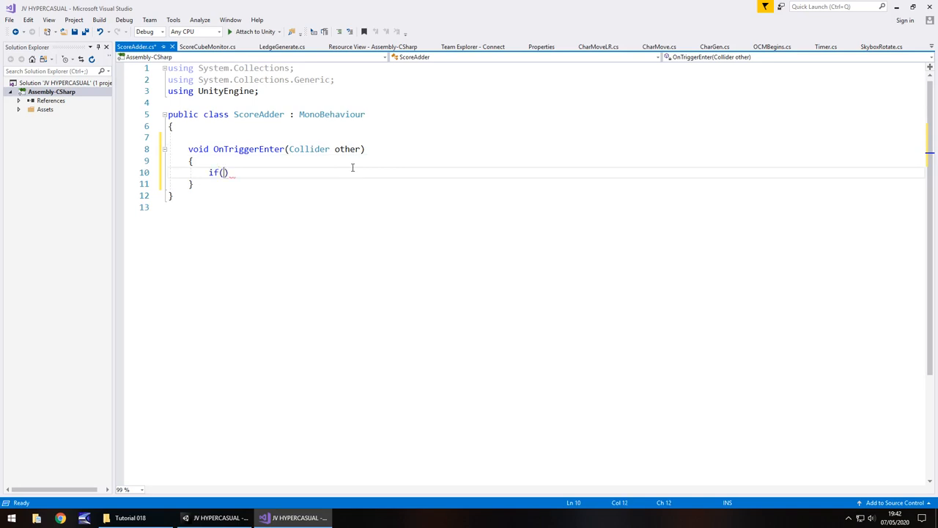
type("other.tag == \"Pl")
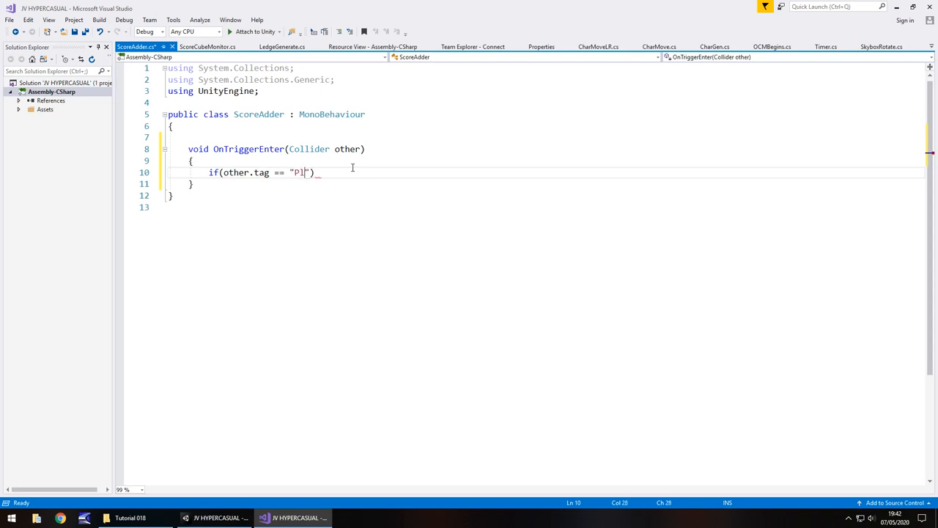
type("ayerObject")
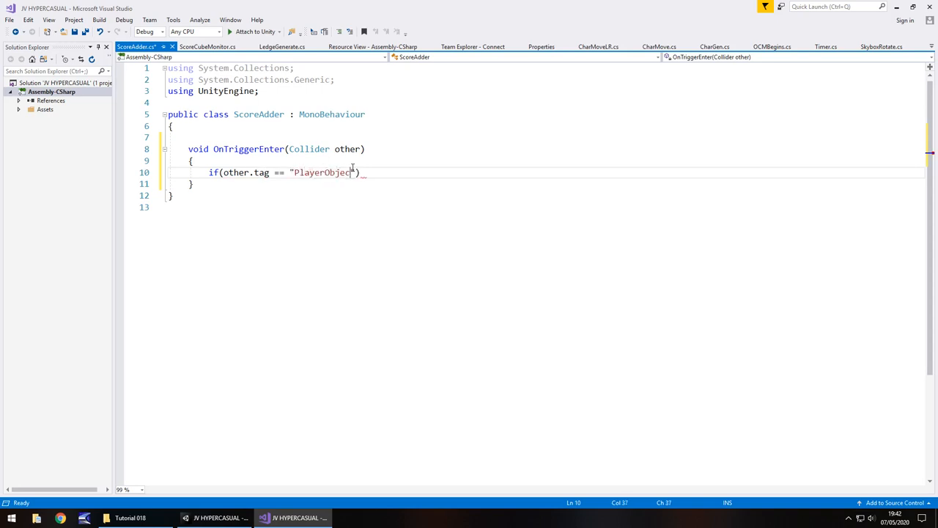
type(")")
type("{")
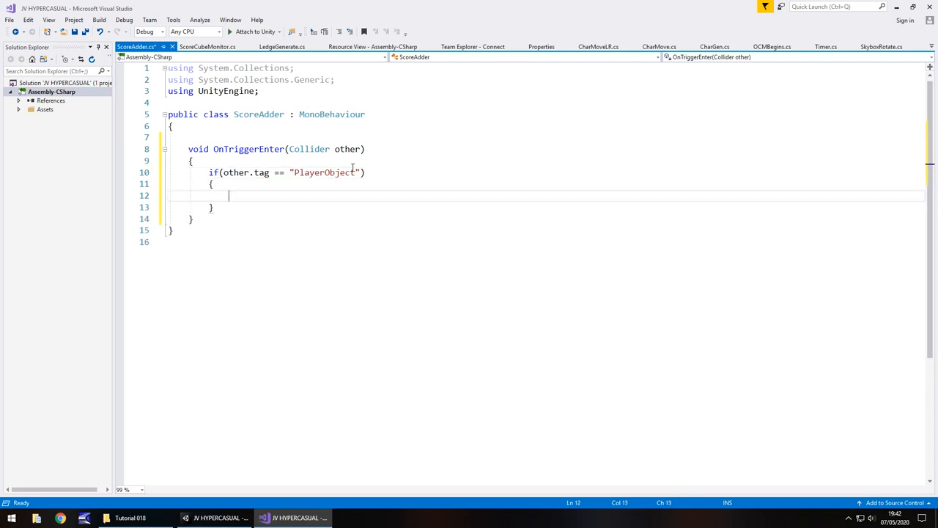
type("ScoreCubeMonitor.")
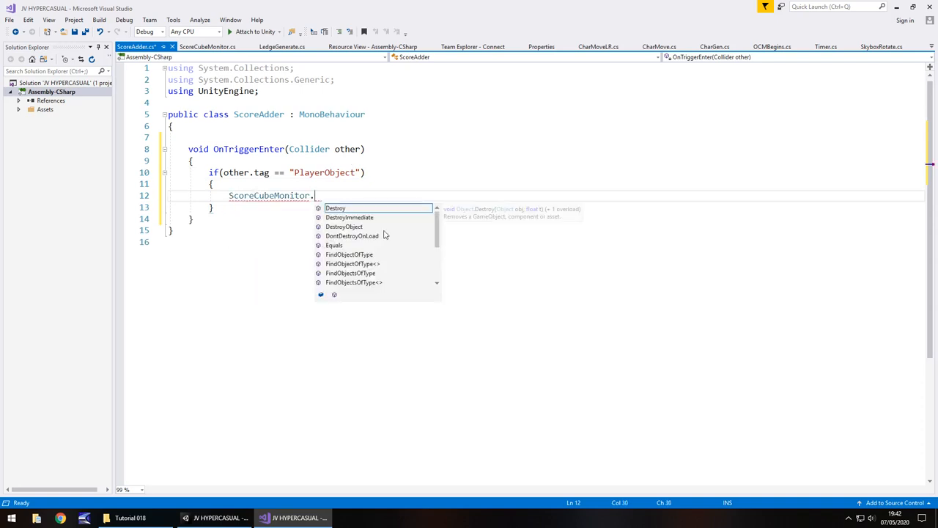
type("scoreNum")
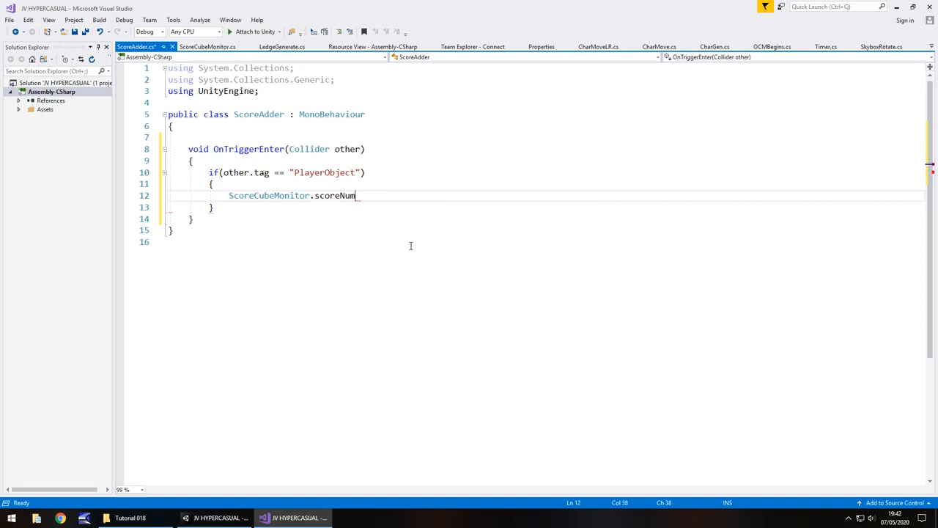
type("+=")
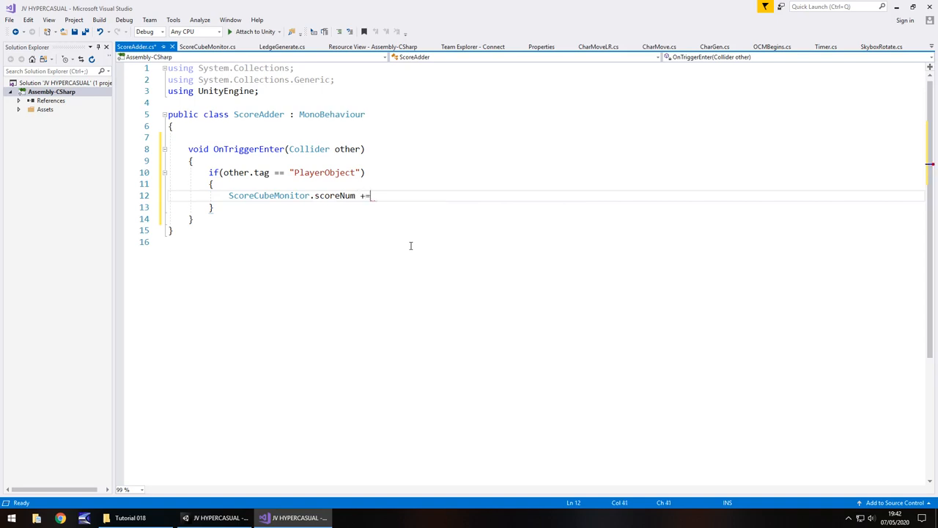
type("101")
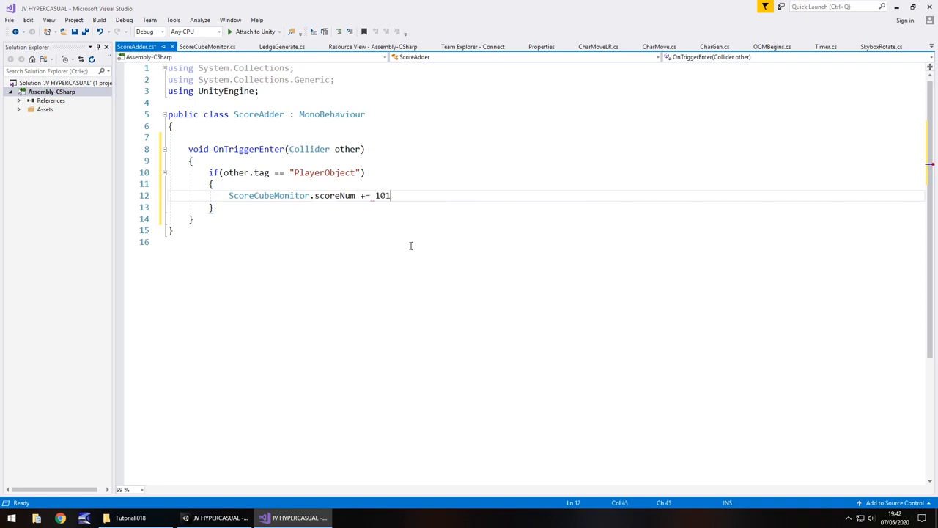
key("Backspace")
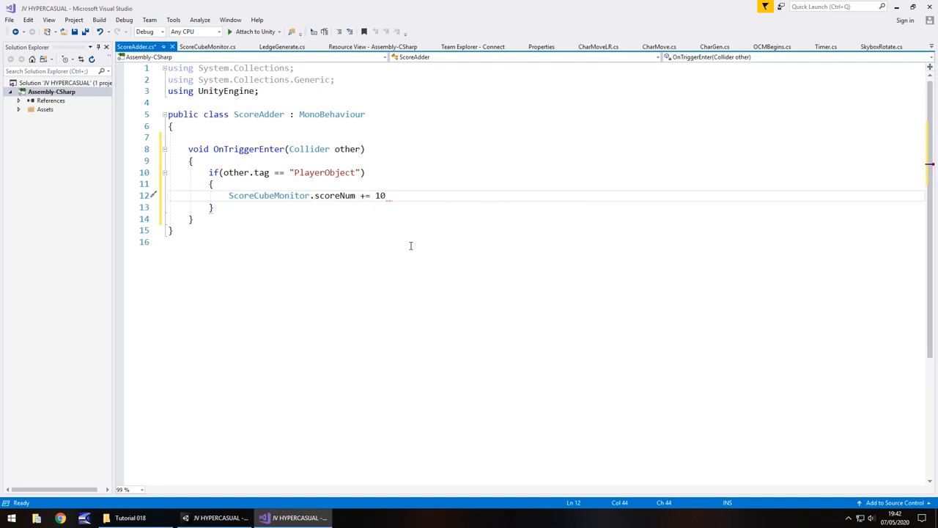
type(";")
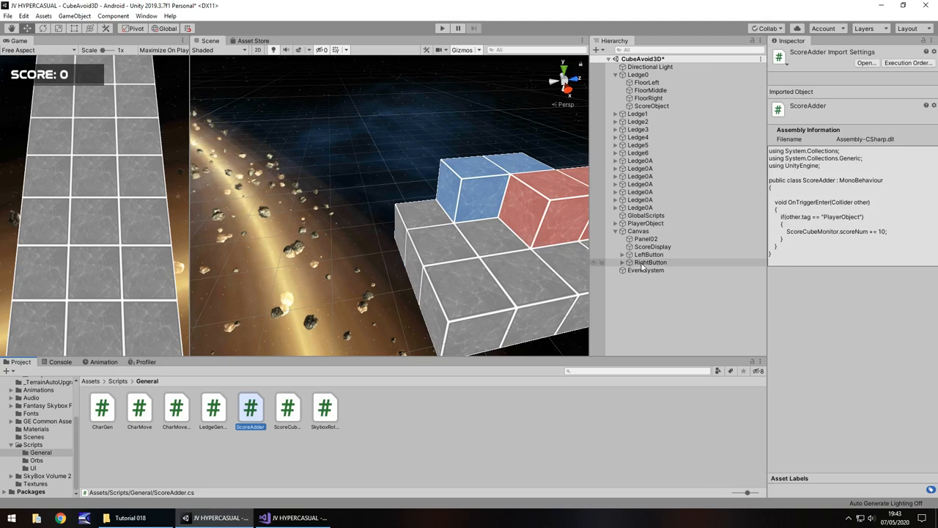
Inspect ScoreObject and Ledge0 in the Hierarchy, then start a play test of the scene
left_click(651, 105)
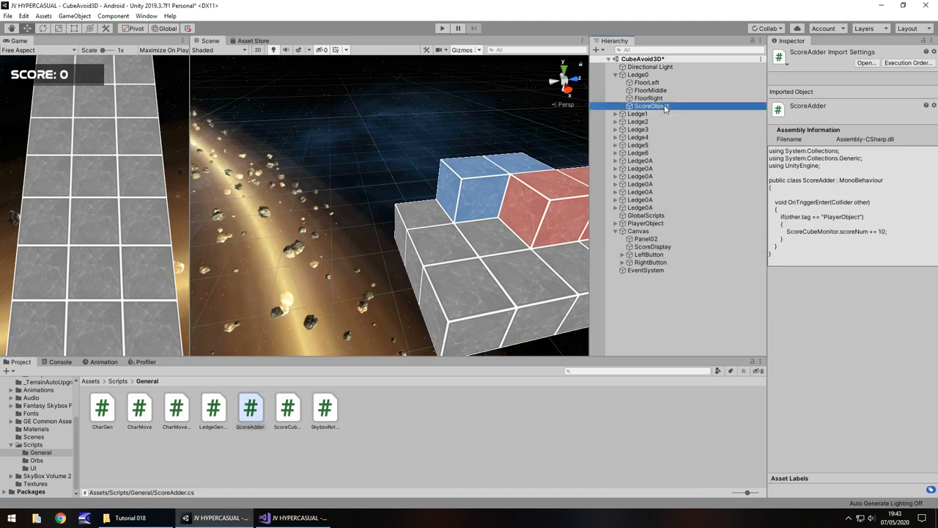
left_click(651, 105)
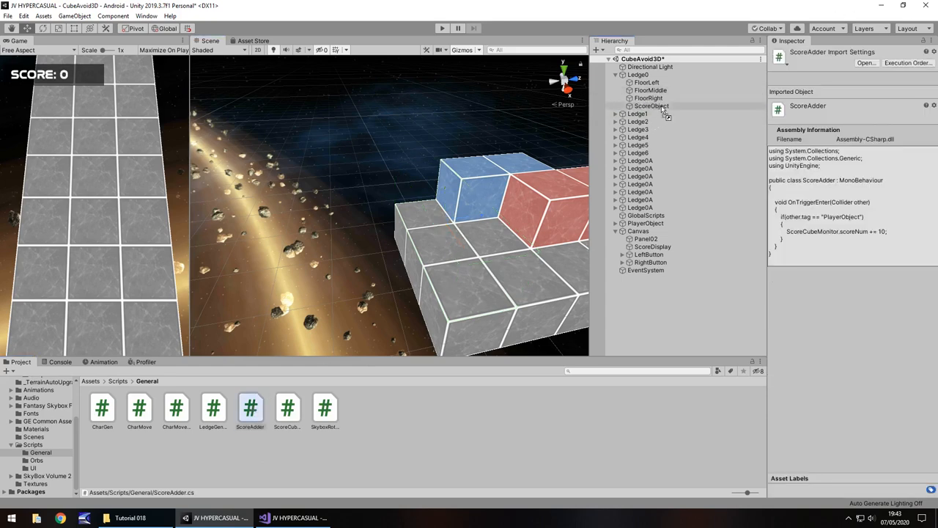
left_click(639, 74)
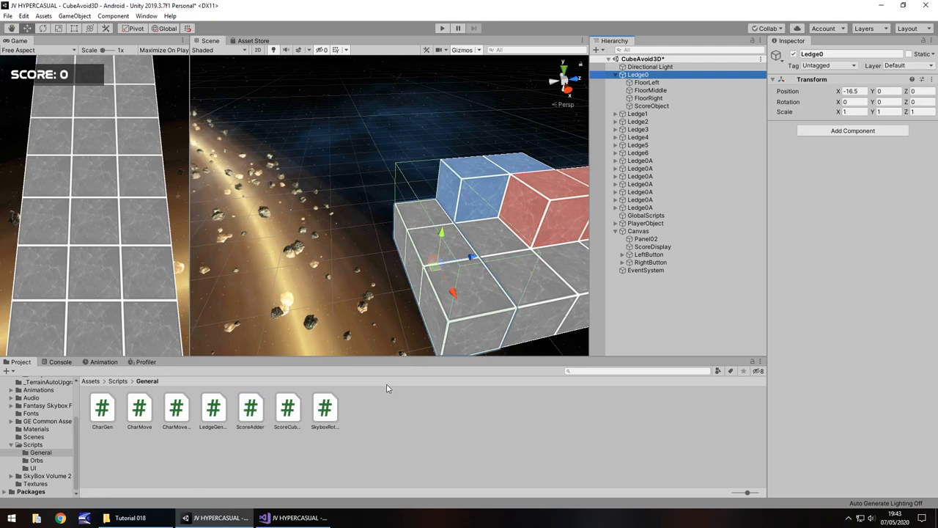
mouse_move(466, 207)
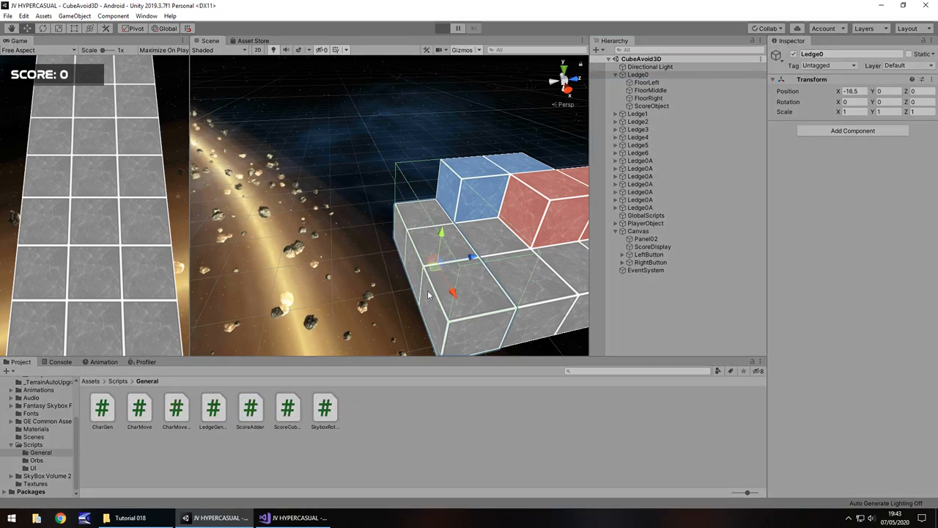
left_click(442, 28)
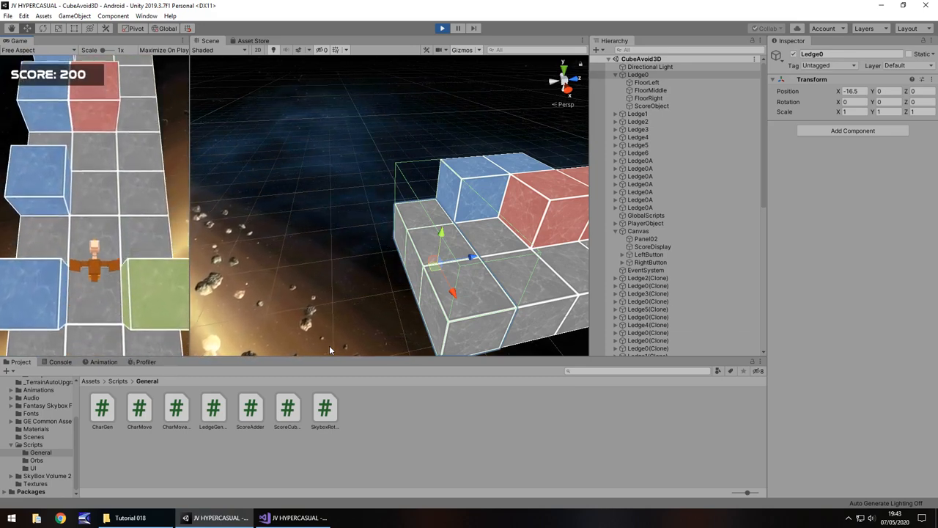
left_click(443, 28)
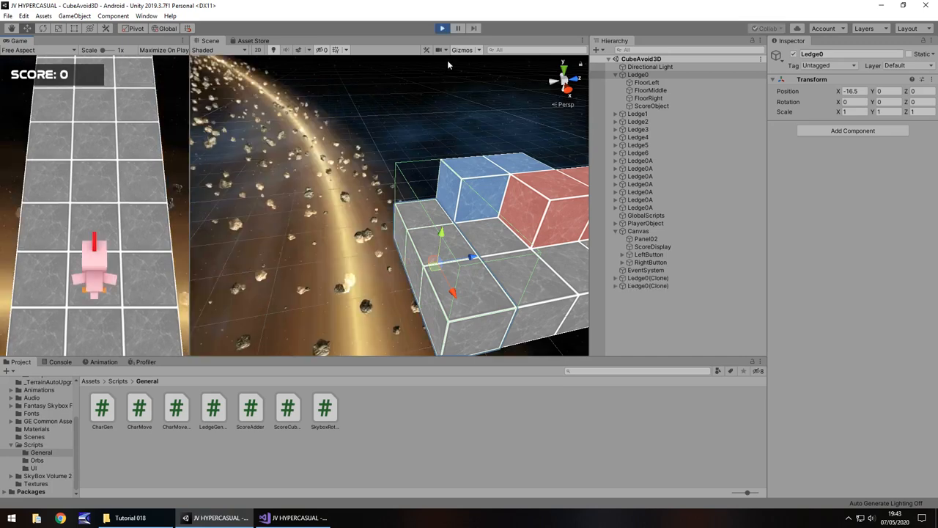
left_click(441, 28)
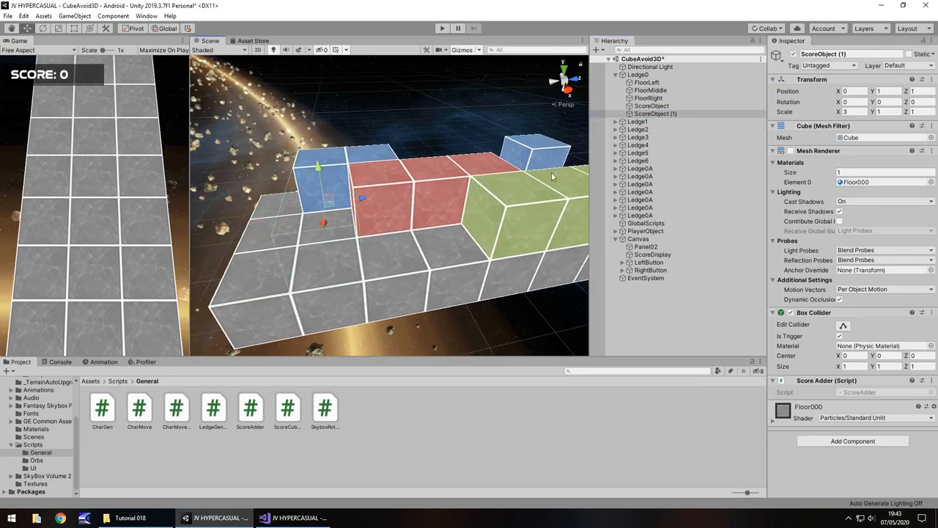
Move the ScoreObject copies, ScoreObject (1) through (4), under their ledges in the Hierarchy
left_click(616, 115)
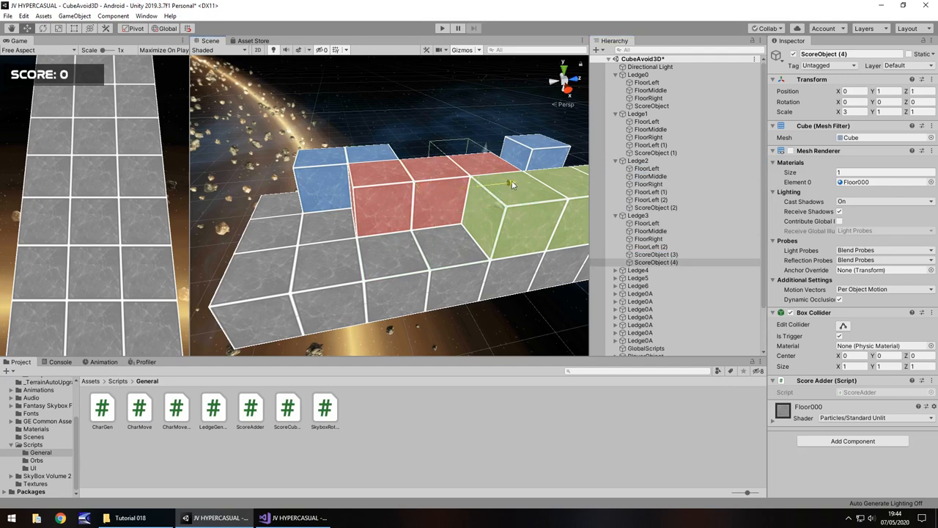
left_click(655, 308)
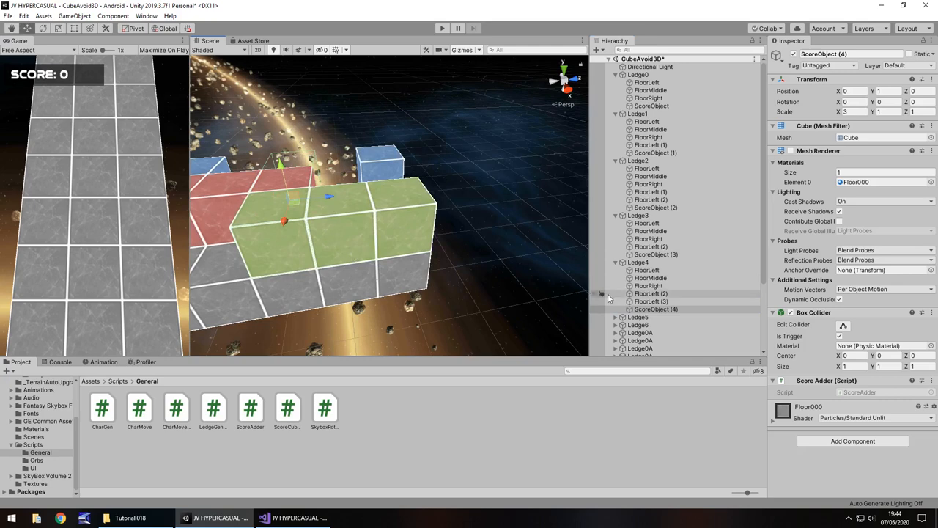
left_click(655, 317)
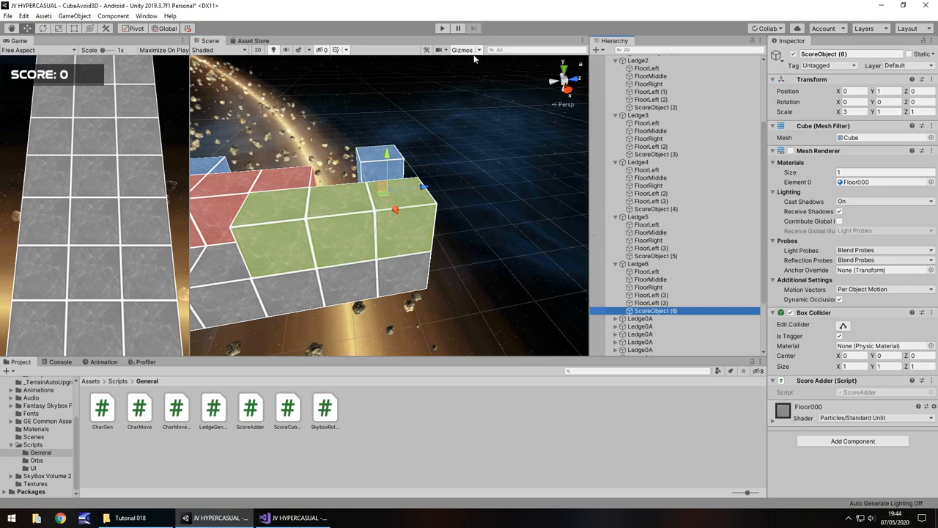
left_click(442, 27)
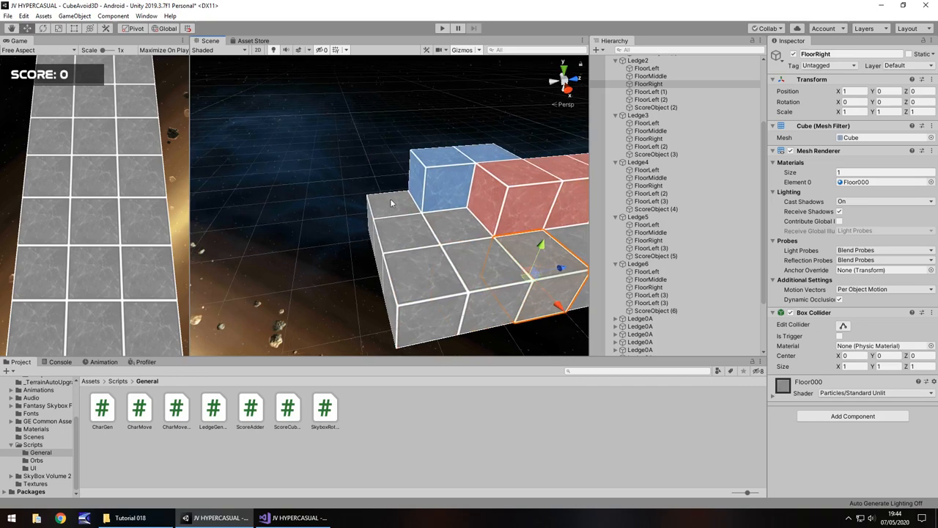
mouse_move(334, 504)
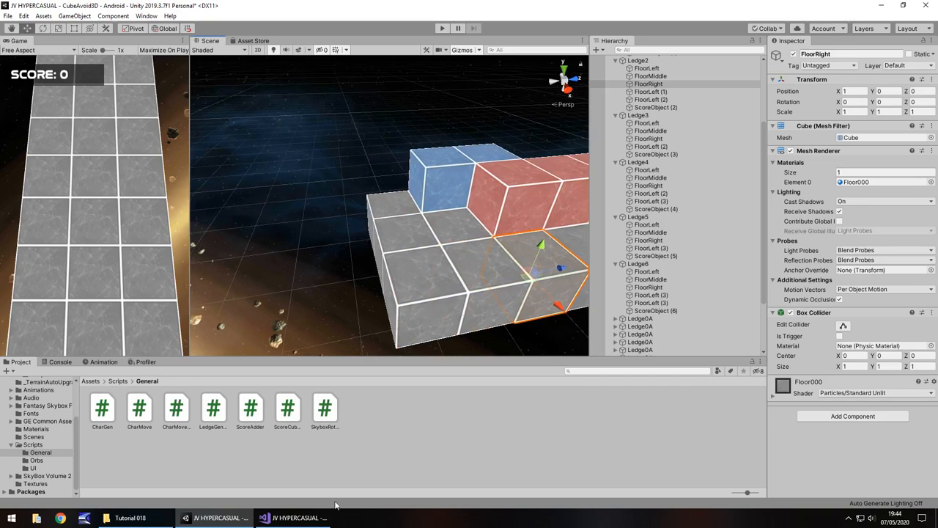
left_click(299, 517)
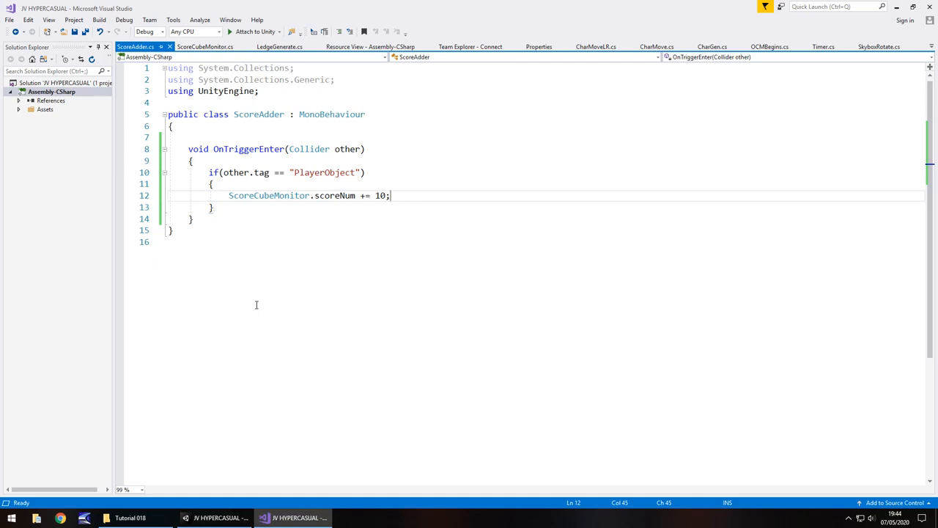
mouse_move(263, 322)
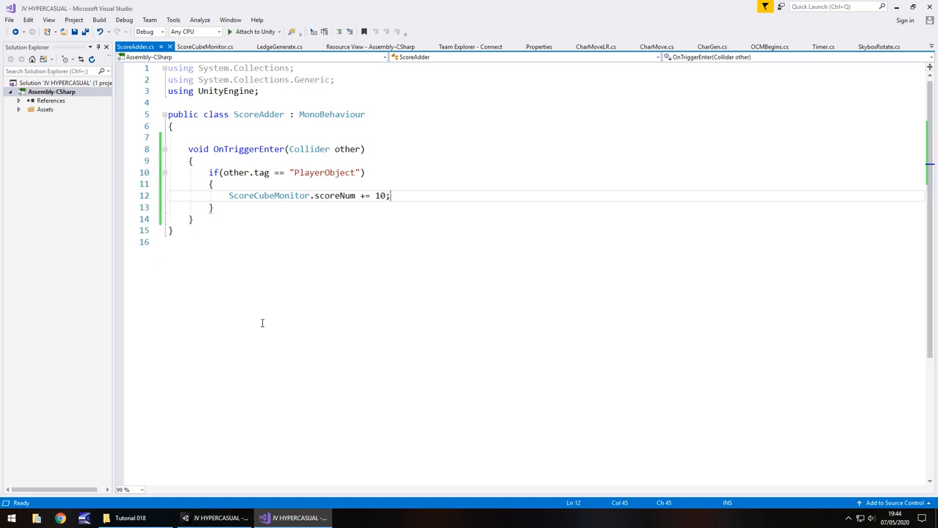
mouse_move(258, 378)
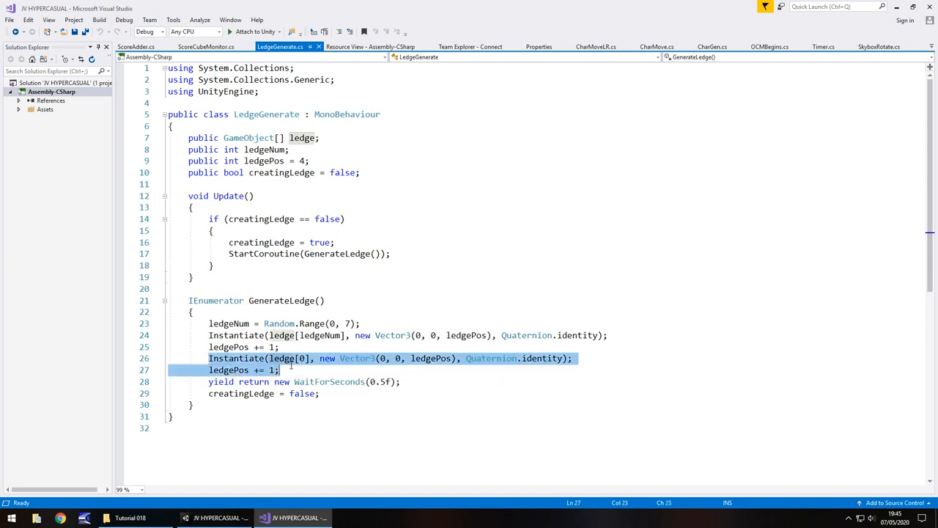
mouse_move(300, 358)
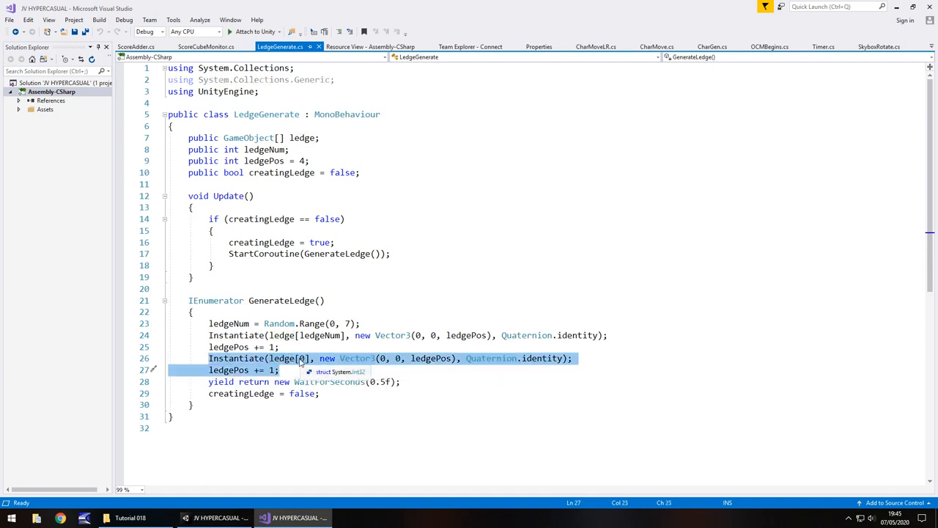
Add a second Instantiate(ledge[0], new Vector3(0, 0, ledgePos), Quaternion.identity) line after line 27 and return to Unity
left_click(279, 369)
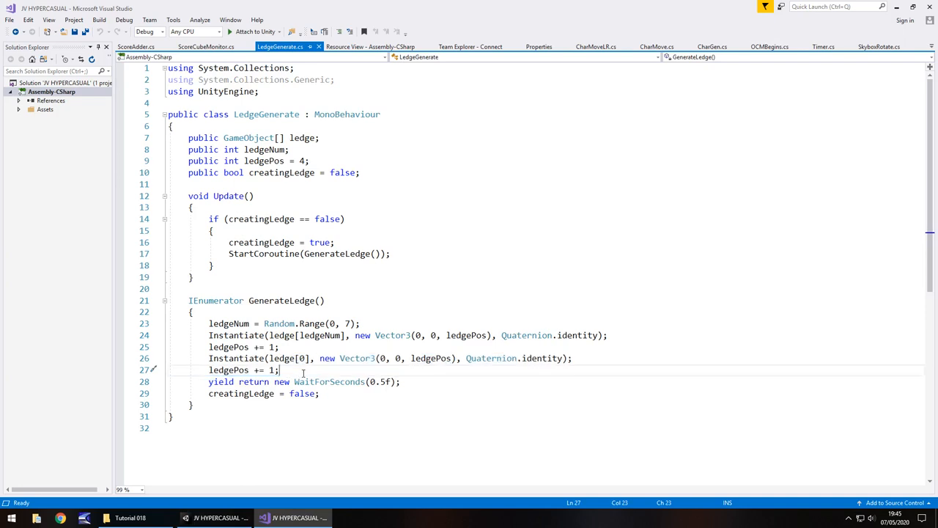
type("Instantiate(ledge[0], new Vector3(0, 0, ledgePos), Quaternion.identity);")
type("ledgePos += 1;")
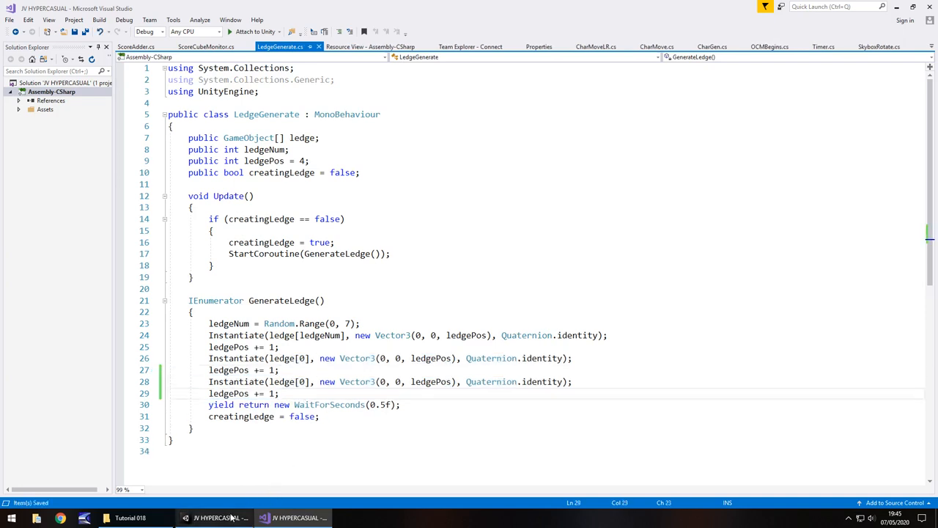
left_click(219, 517)
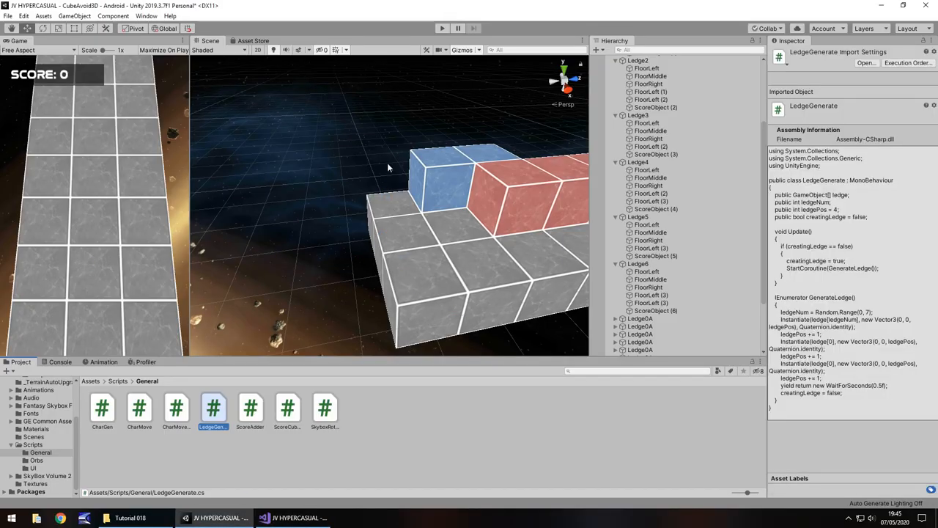
Untick the active checkbox on Ledge0's ScoreObject, then start a play test
scroll("up", 3)
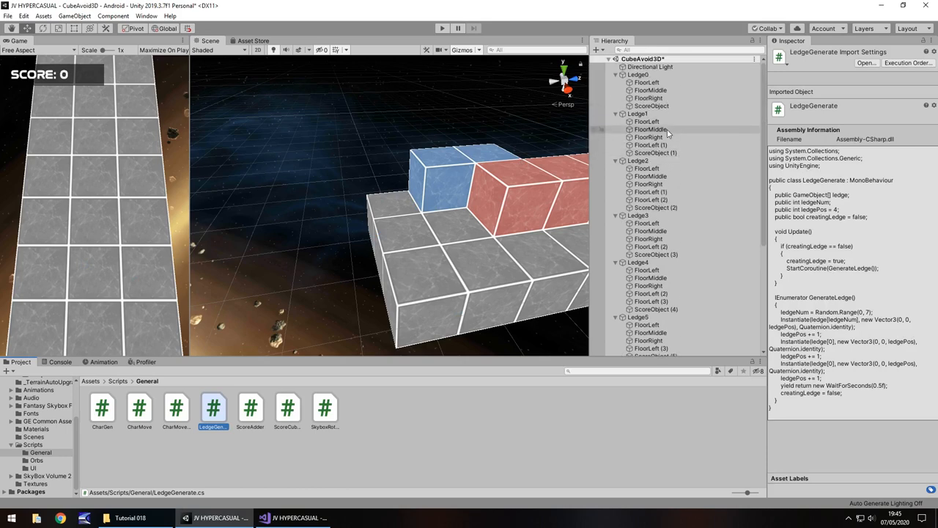
left_click(651, 106)
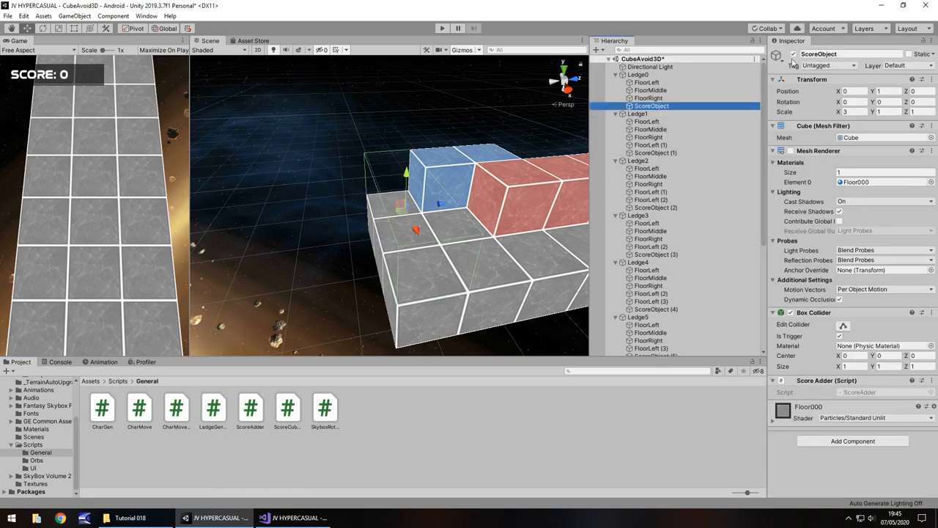
left_click(403, 205)
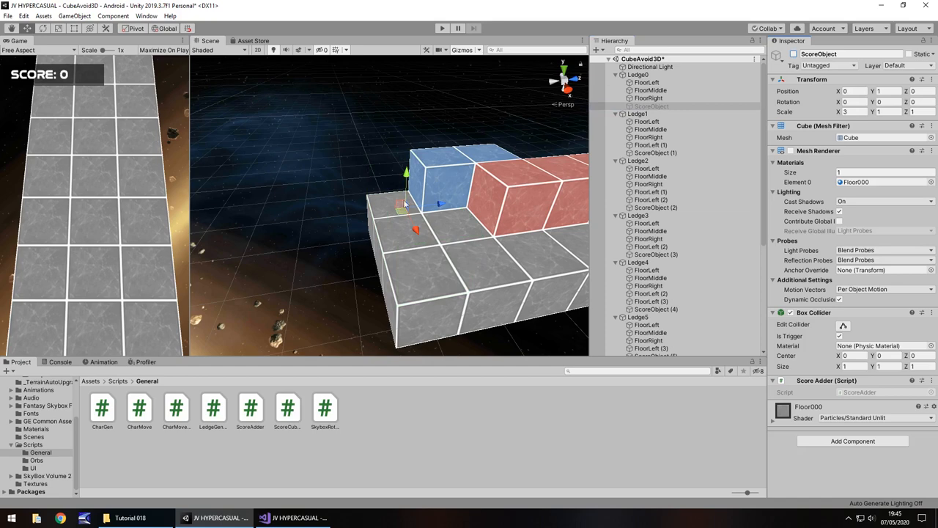
mouse_move(425, 213)
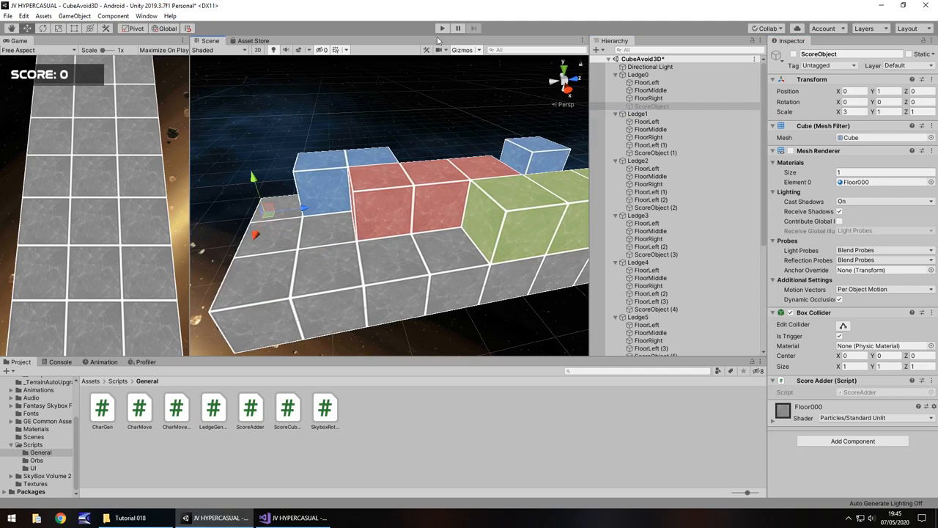
left_click(443, 28)
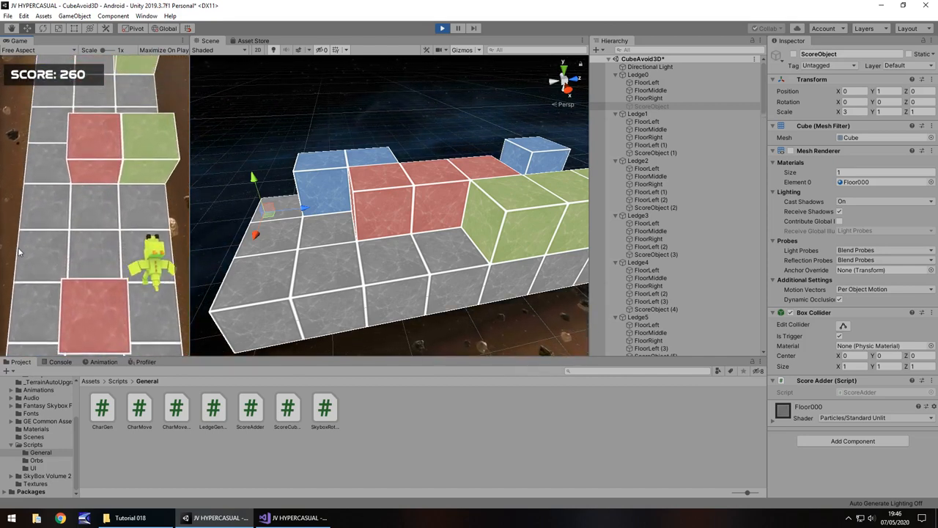
left_click(442, 28)
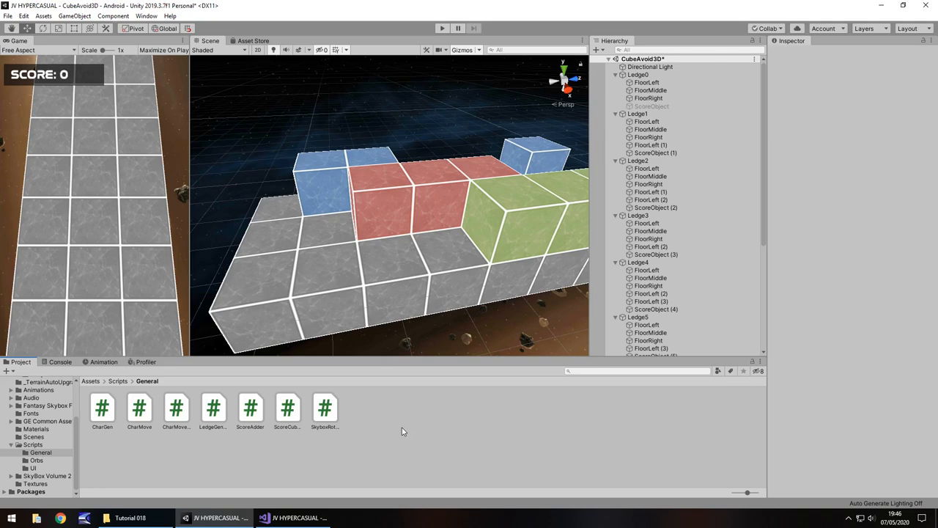
mouse_move(456, 213)
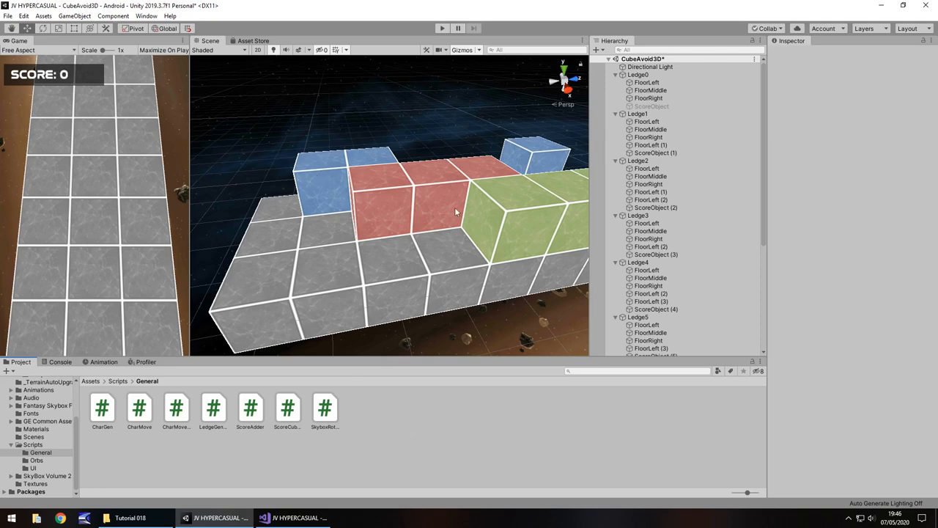
mouse_move(443, 267)
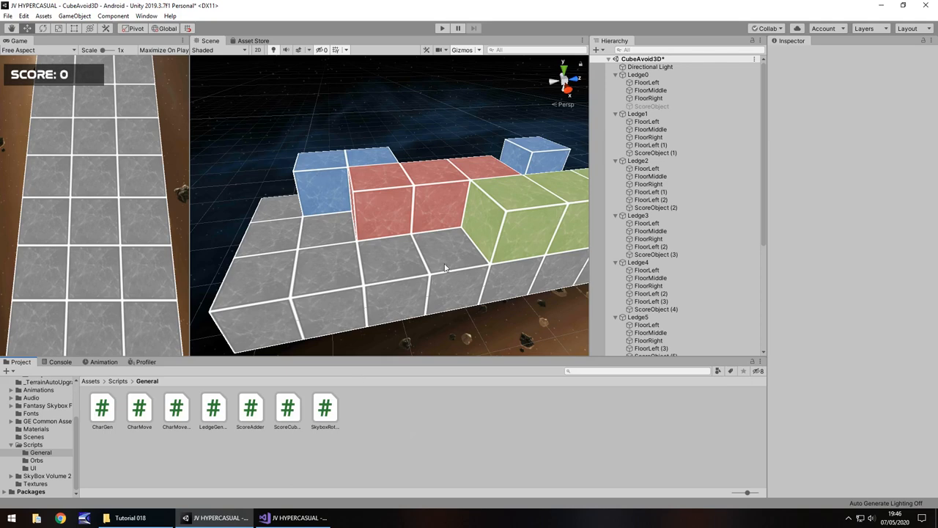
mouse_move(442, 243)
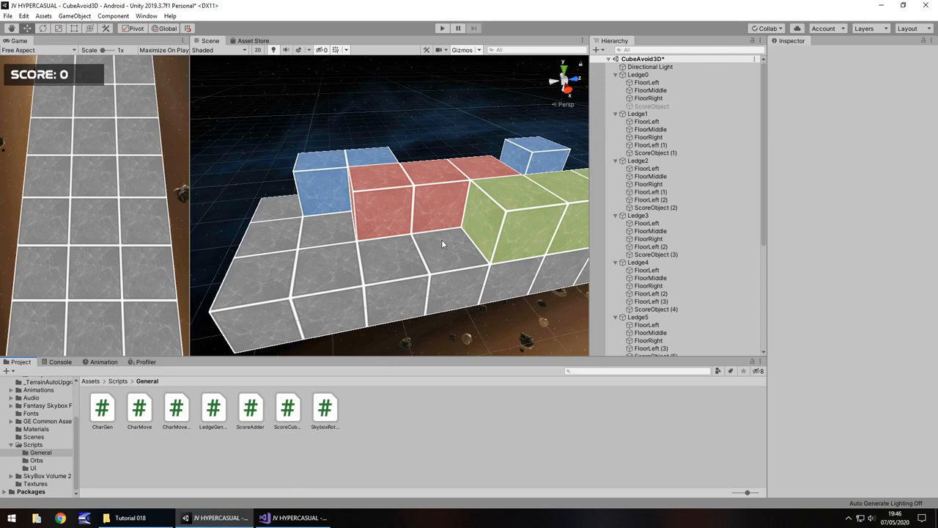